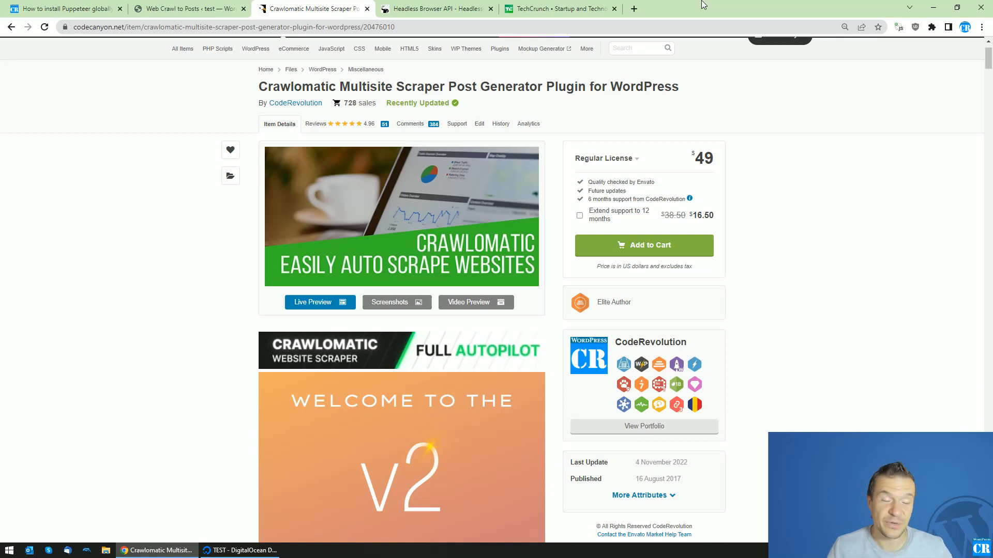
# - Bring the root-logged droplet web console forward over the Crawlomatic CodeCanyon page
pyautogui.click(359, 48)
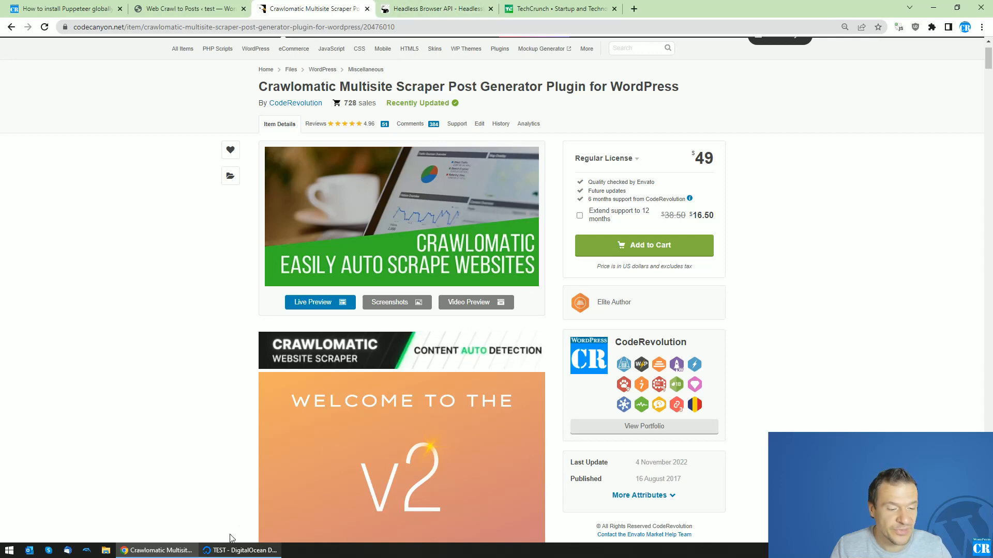
pyautogui.click(241, 550)
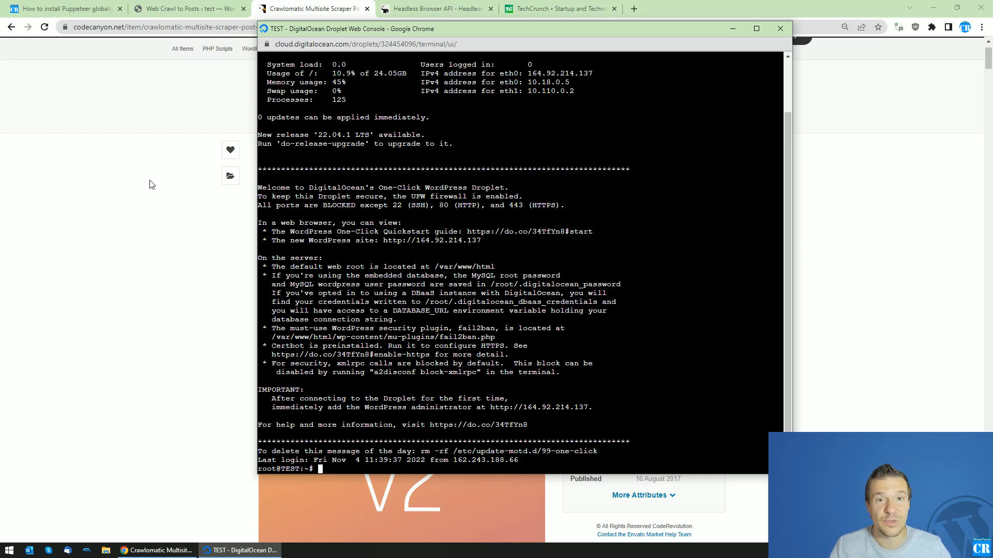
pyautogui.moveTo(224, 265)
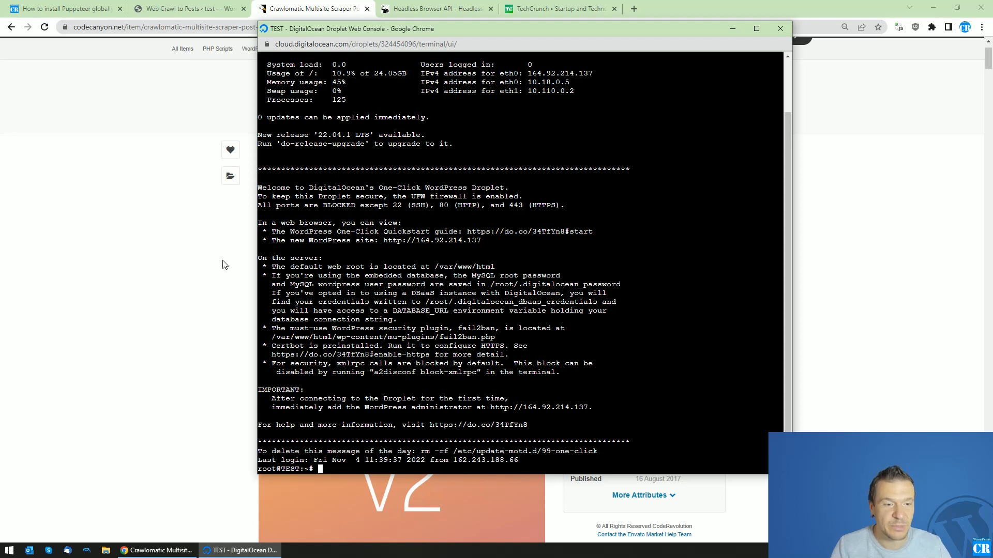
# - Switch to the 'How to install Puppeteer globally' guide and scroll to its command list
pyautogui.click(62, 9)
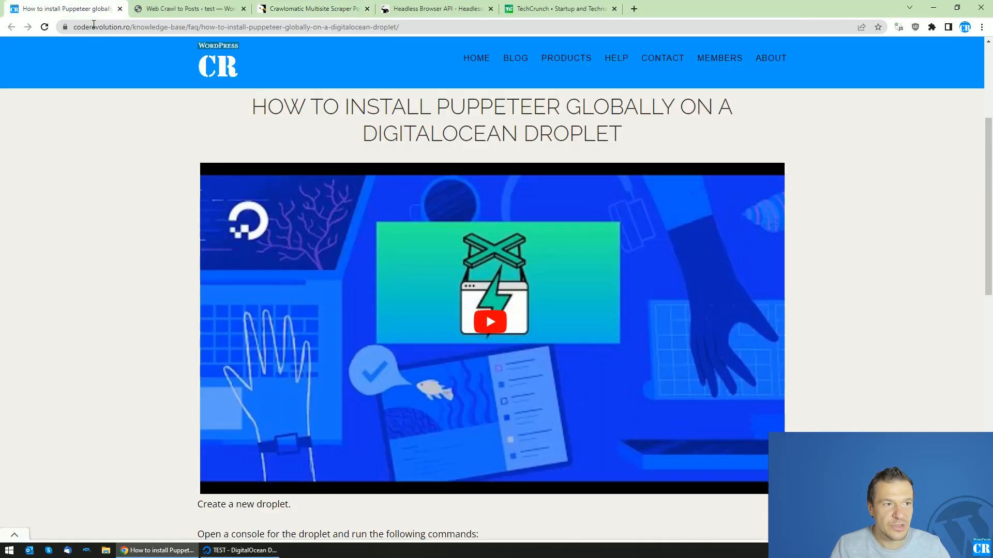
pyautogui.scroll(-3)
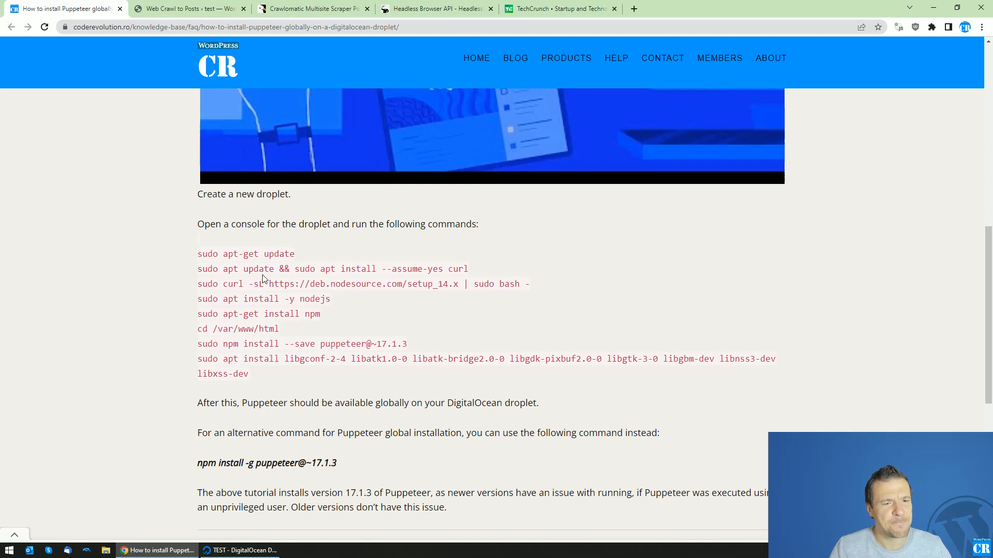
pyautogui.moveTo(316, 252)
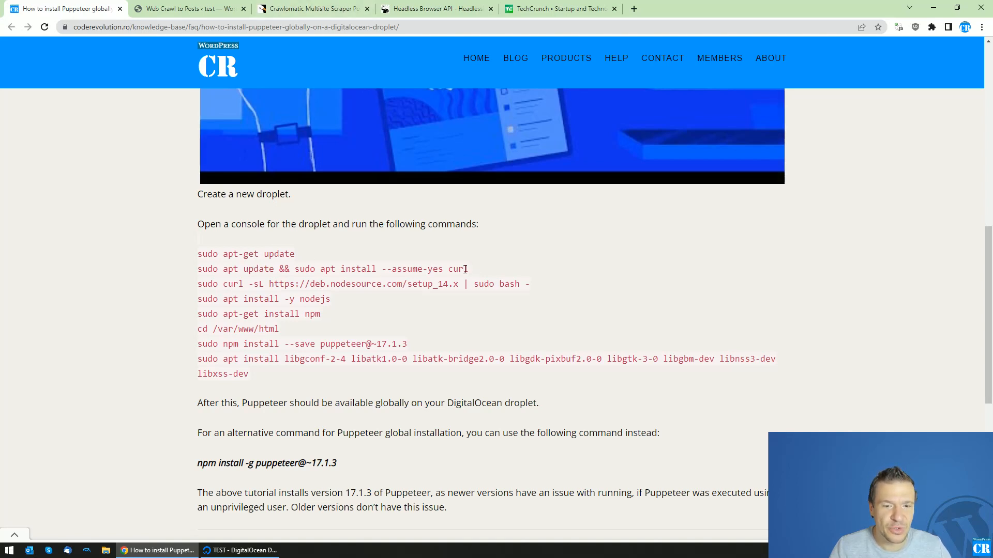
pyautogui.moveTo(449, 314)
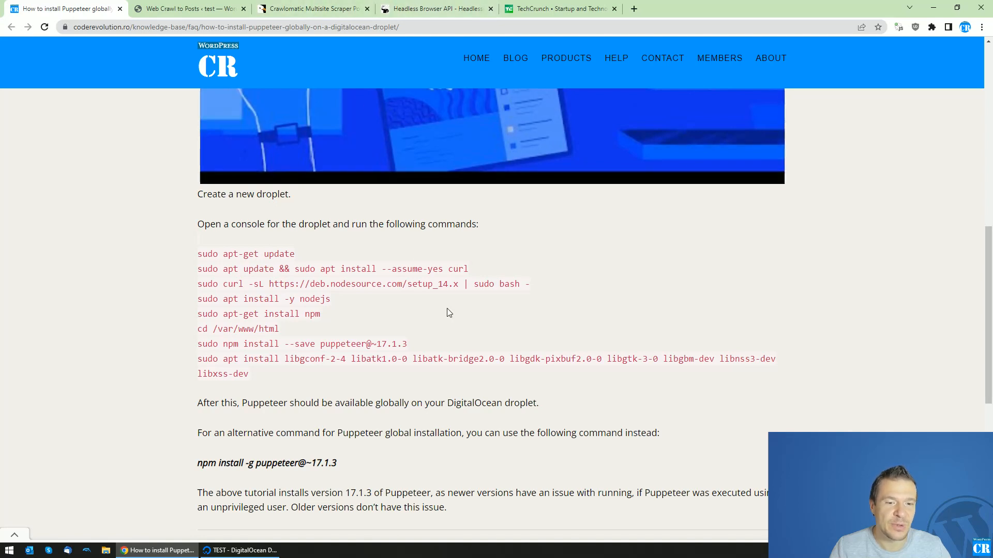
pyautogui.moveTo(259, 284)
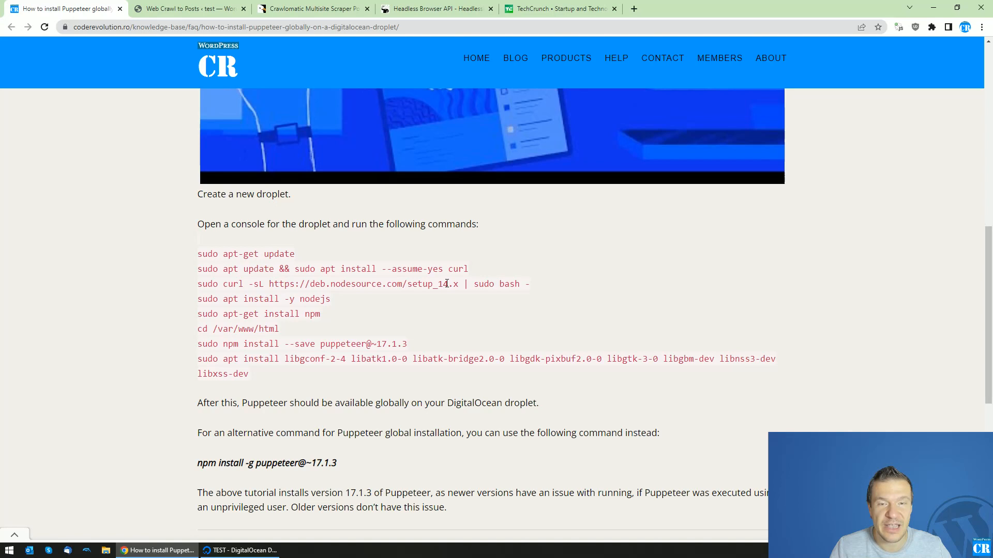
pyautogui.moveTo(428, 289)
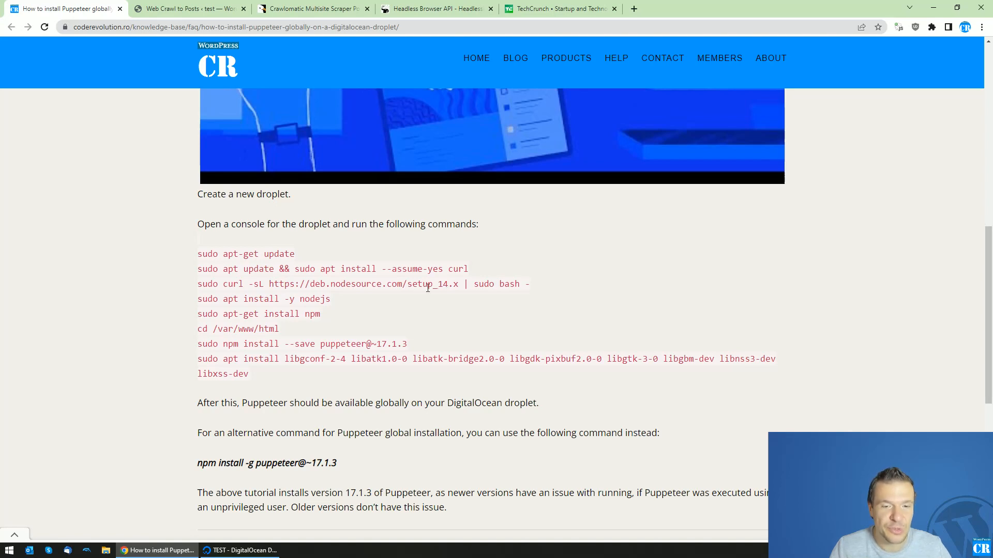
pyautogui.moveTo(136, 90)
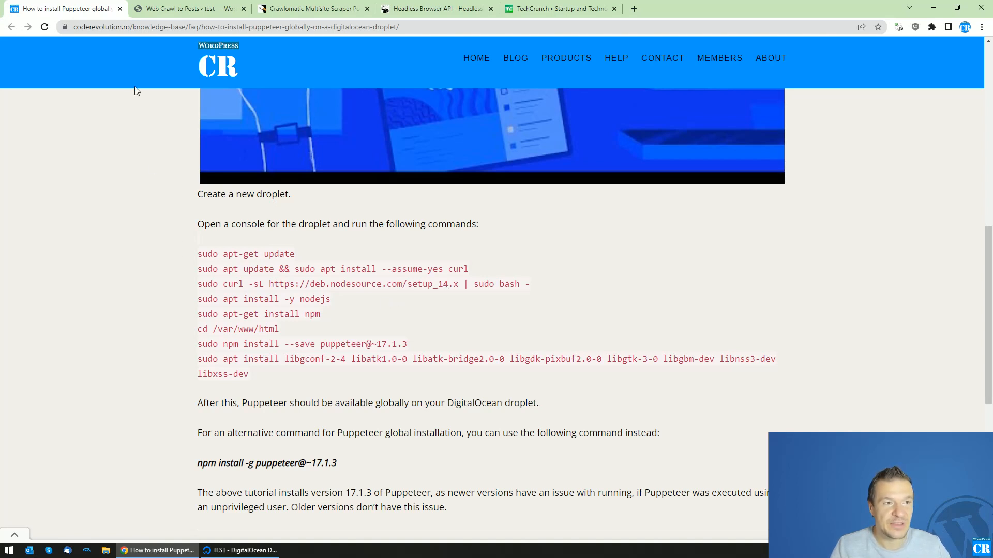
pyautogui.moveTo(71, 136)
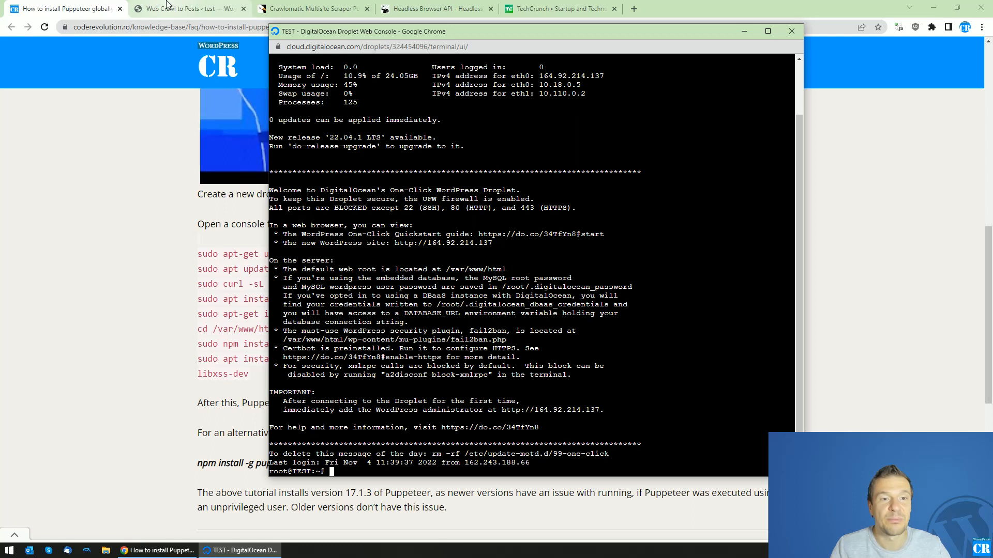
pyautogui.moveTo(109, 189)
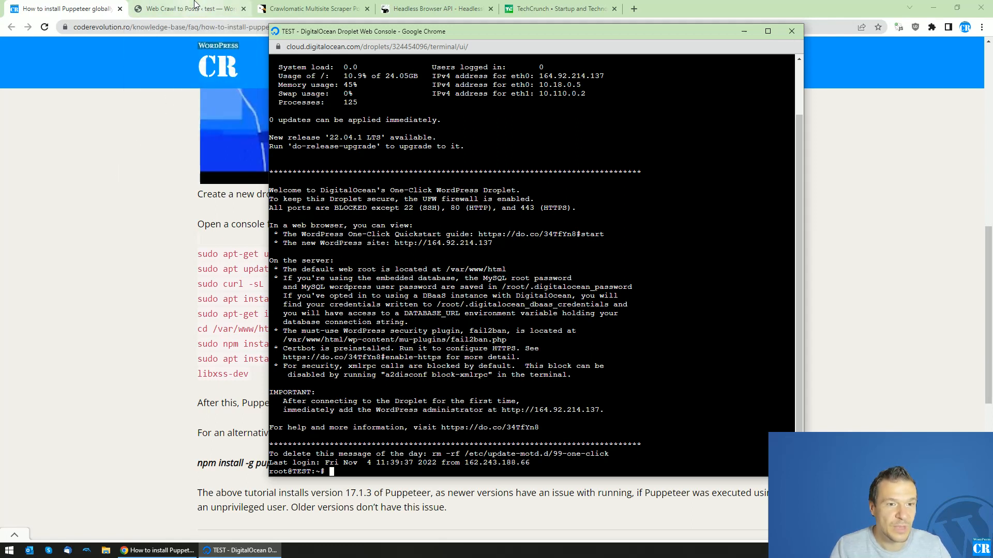
pyautogui.click(187, 8)
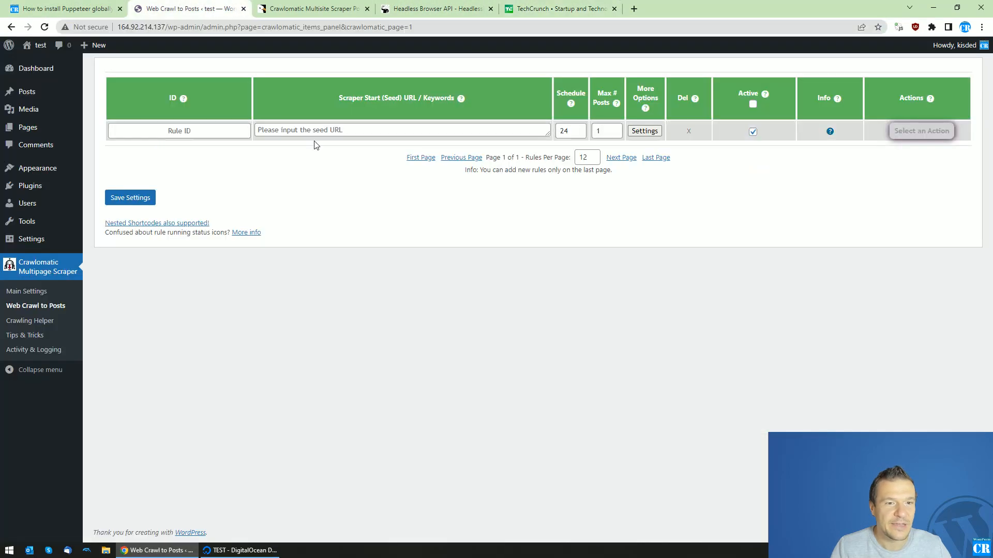
pyautogui.write('https://techcrunch.com/')
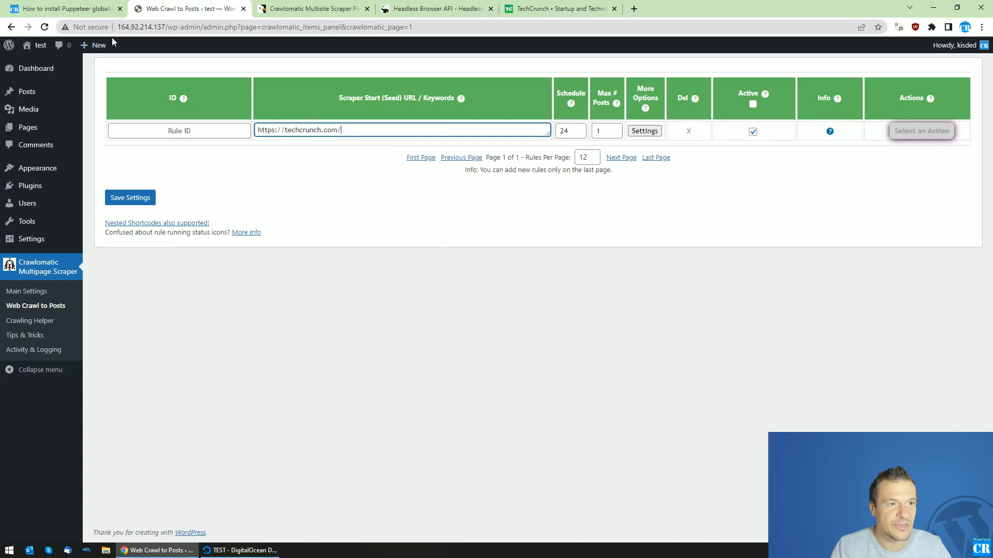
pyautogui.click(243, 550)
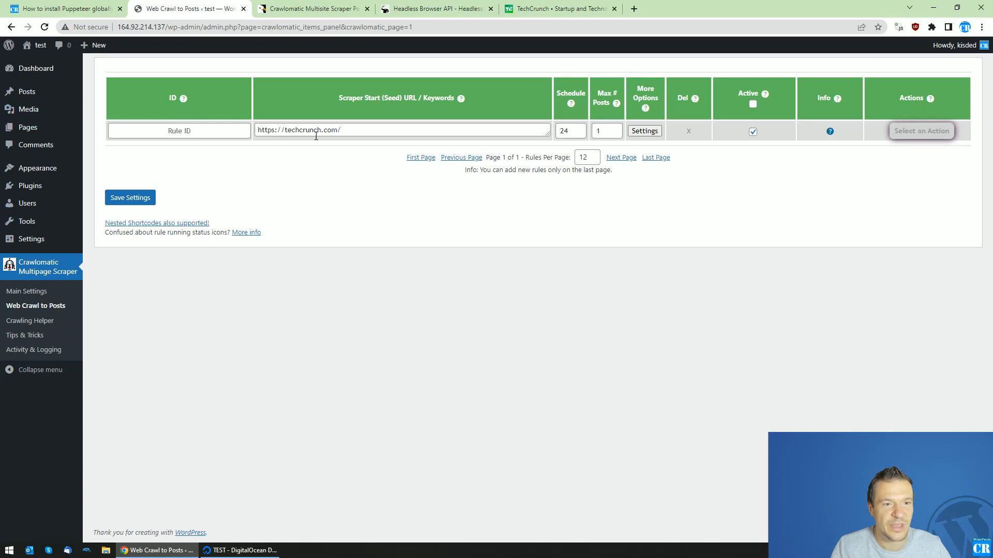
# - Save the TechCrunch rule and check its settings, which report Puppeteer not found
pyautogui.click(645, 130)
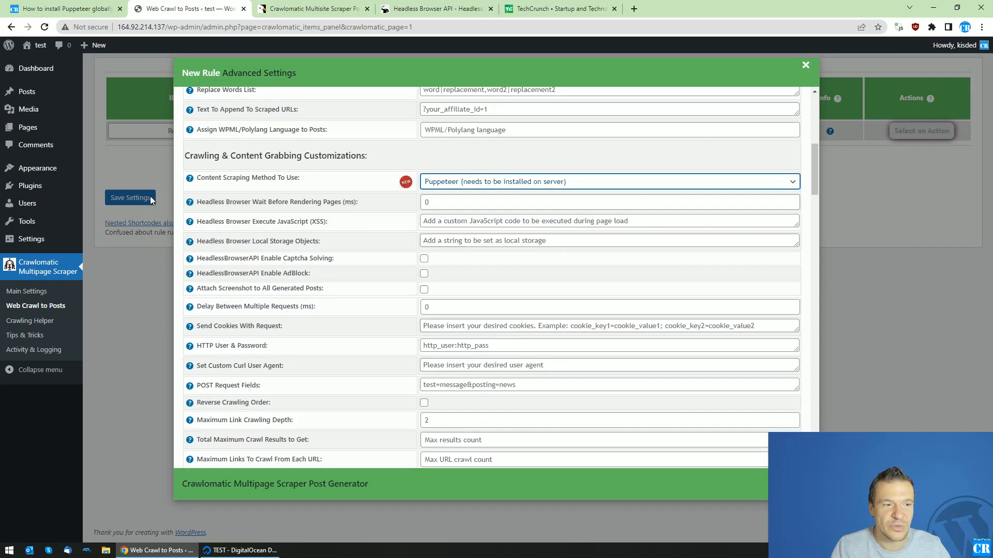
pyautogui.click(805, 65)
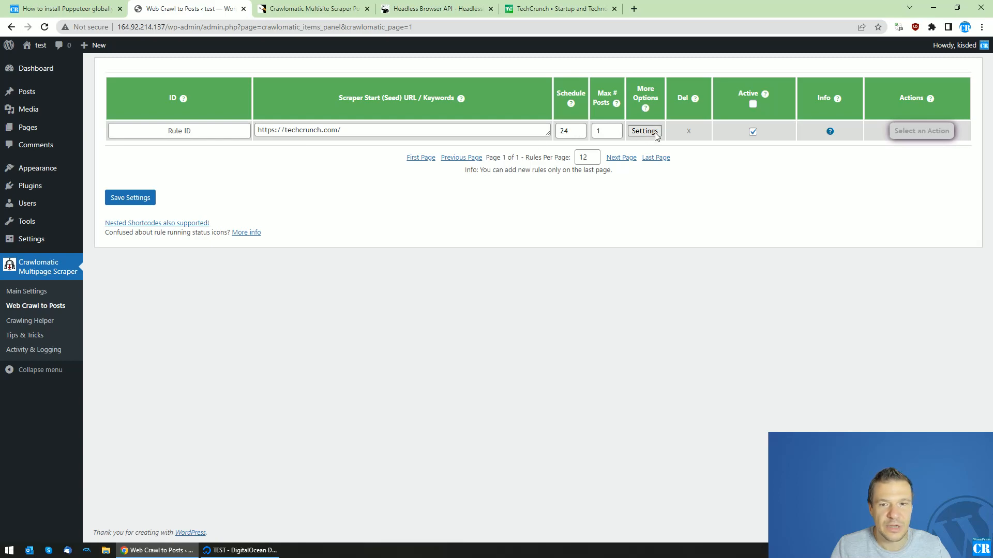
pyautogui.click(129, 197)
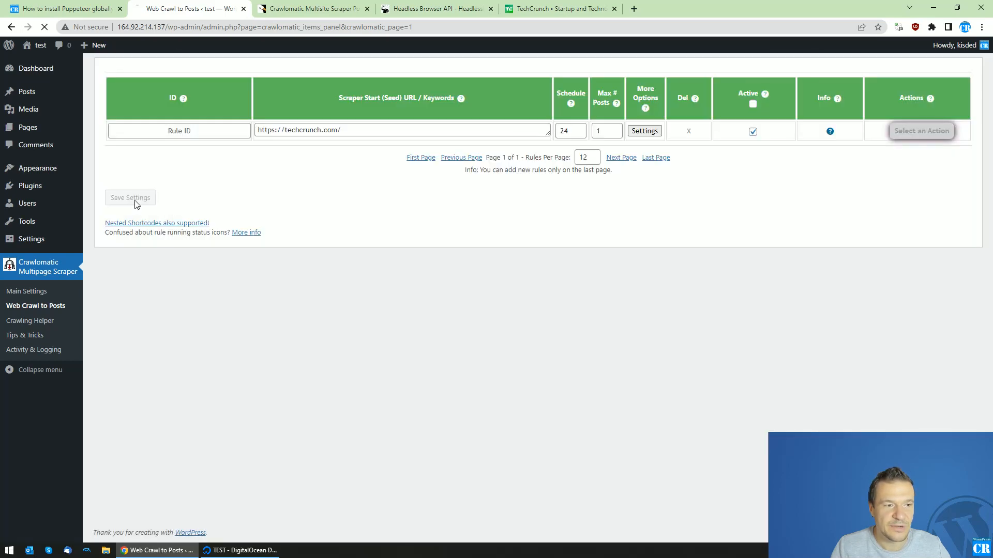
pyautogui.click(644, 130)
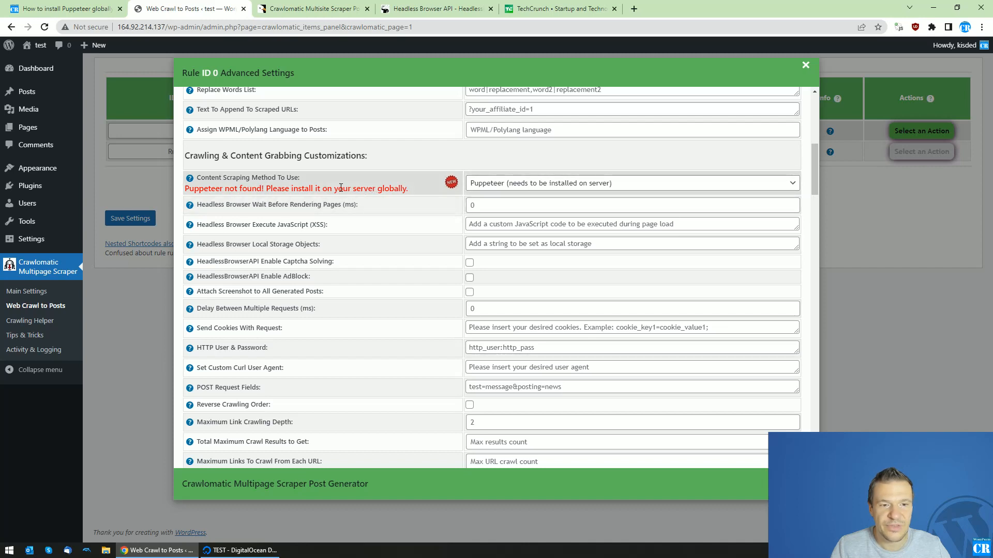
pyautogui.click(805, 64)
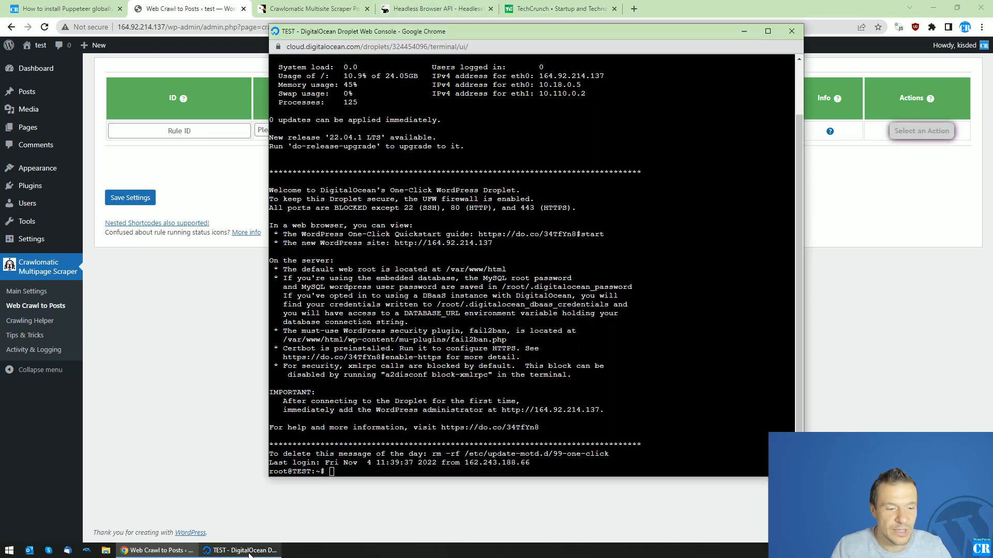
# - Copy the guide's first command and the NodeSource curl setup line for the console
pyautogui.click(67, 9)
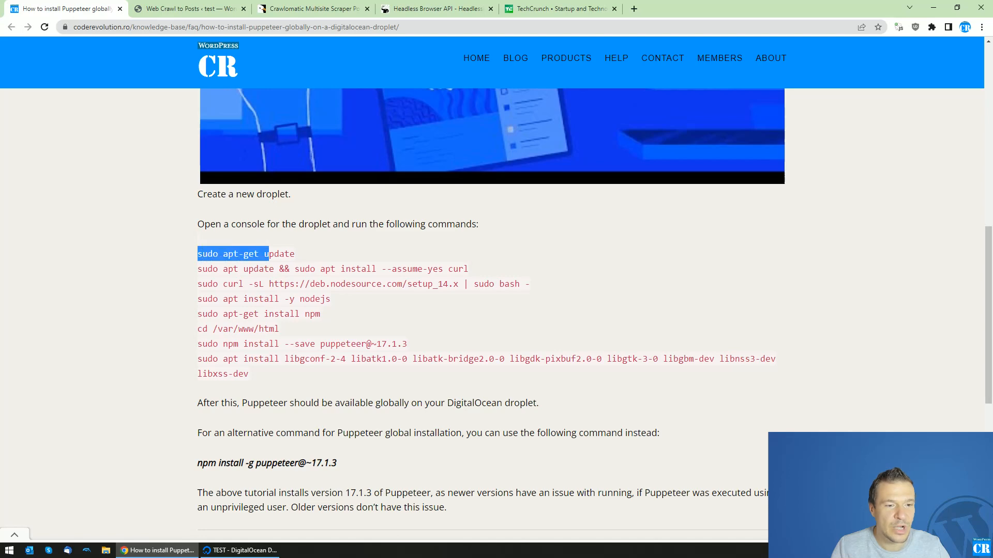
pyautogui.moveTo(266, 253); pyautogui.dragTo(294, 253)
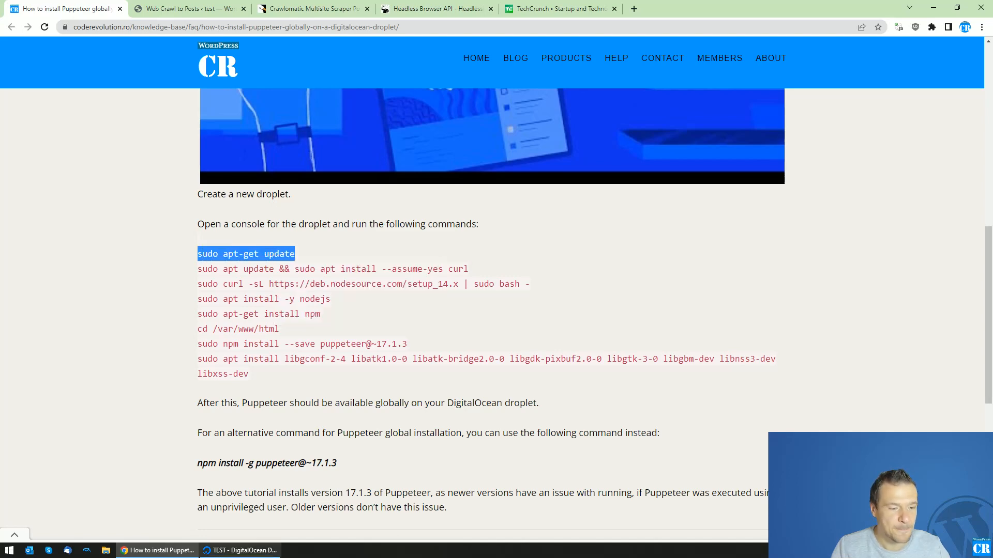
pyautogui.click(241, 551)
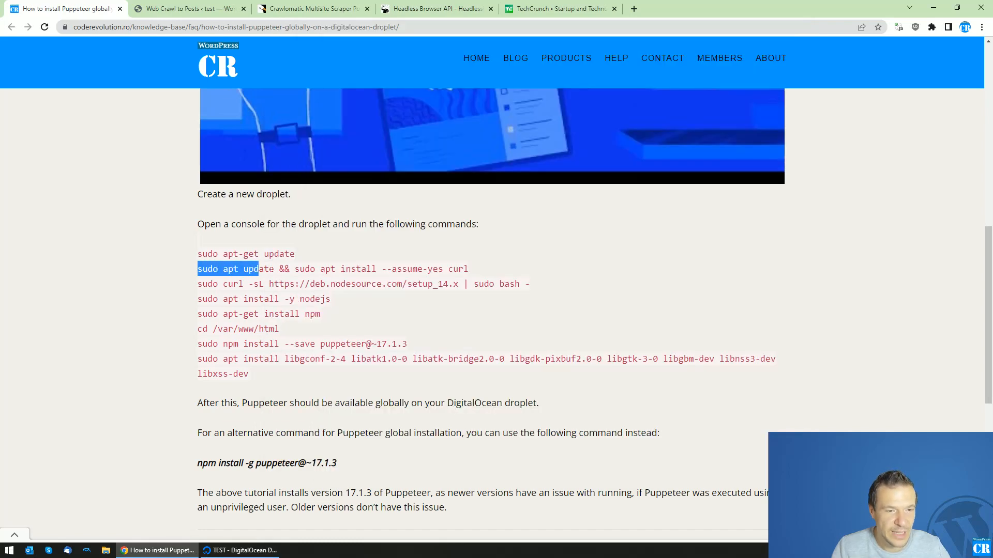
pyautogui.moveTo(257, 269); pyautogui.dragTo(468, 268)
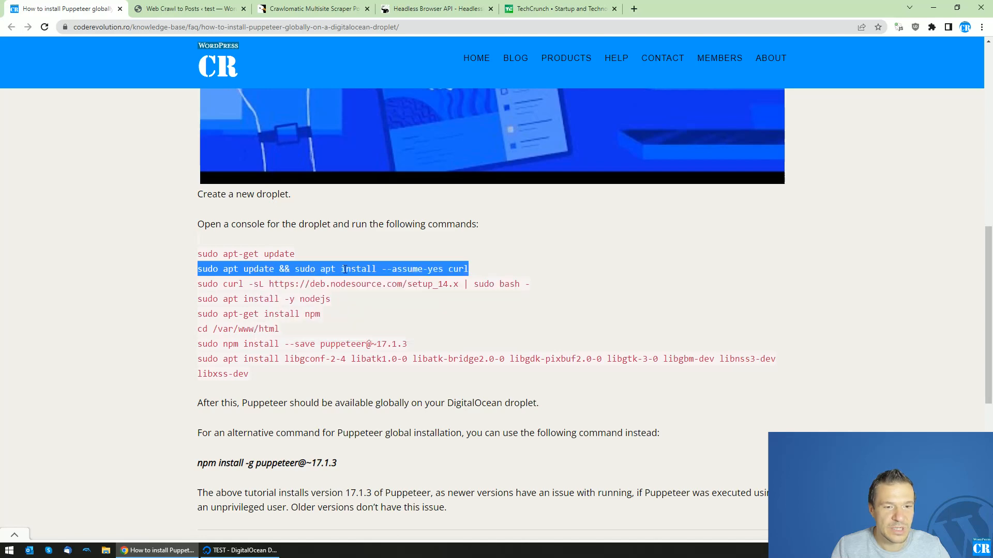
pyautogui.rightClick(380, 329)
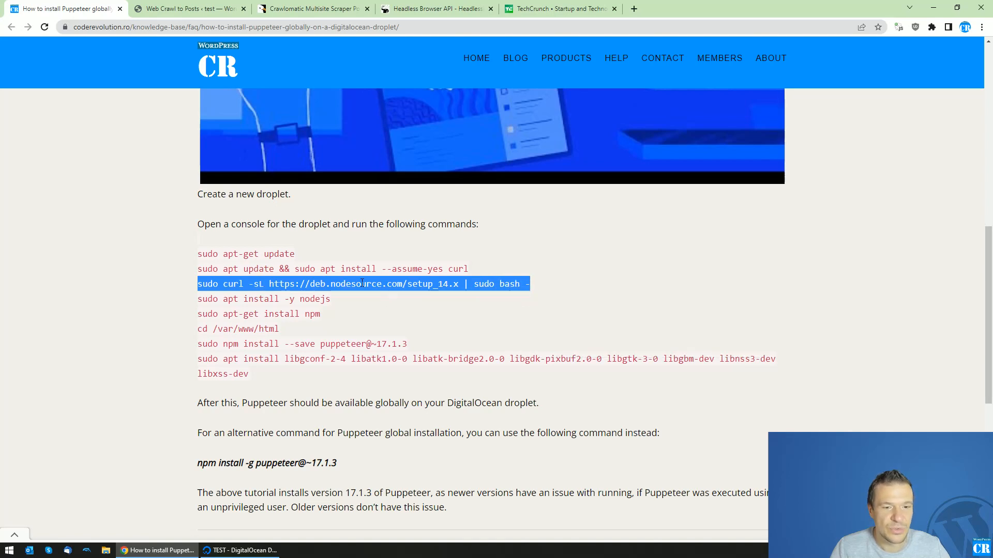
pyautogui.moveTo(446, 284)
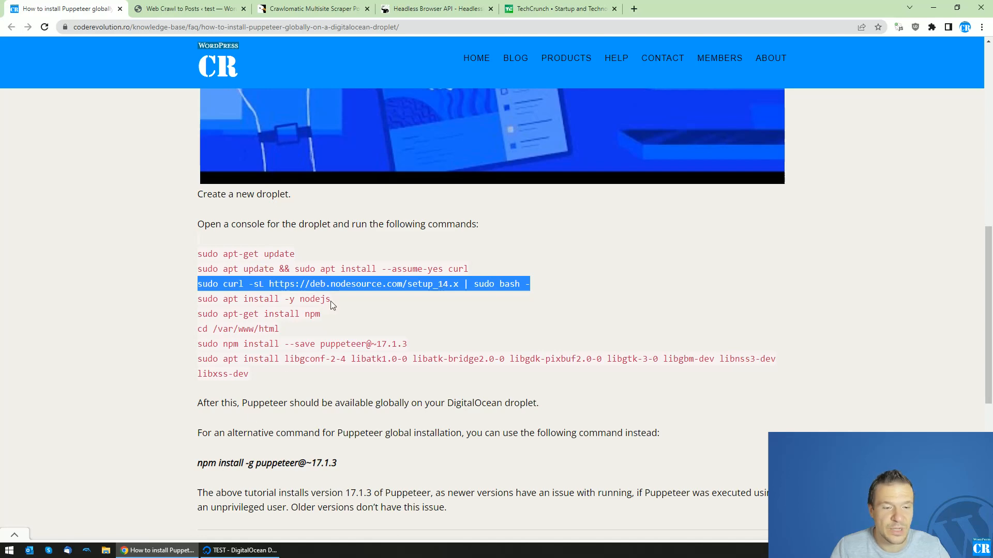
pyautogui.moveTo(285, 448)
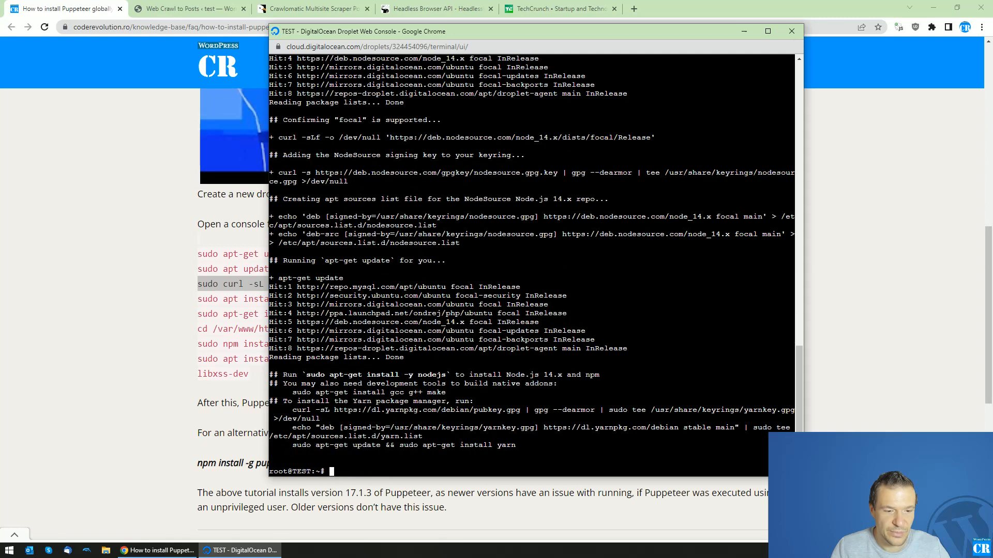
pyautogui.moveTo(195, 303)
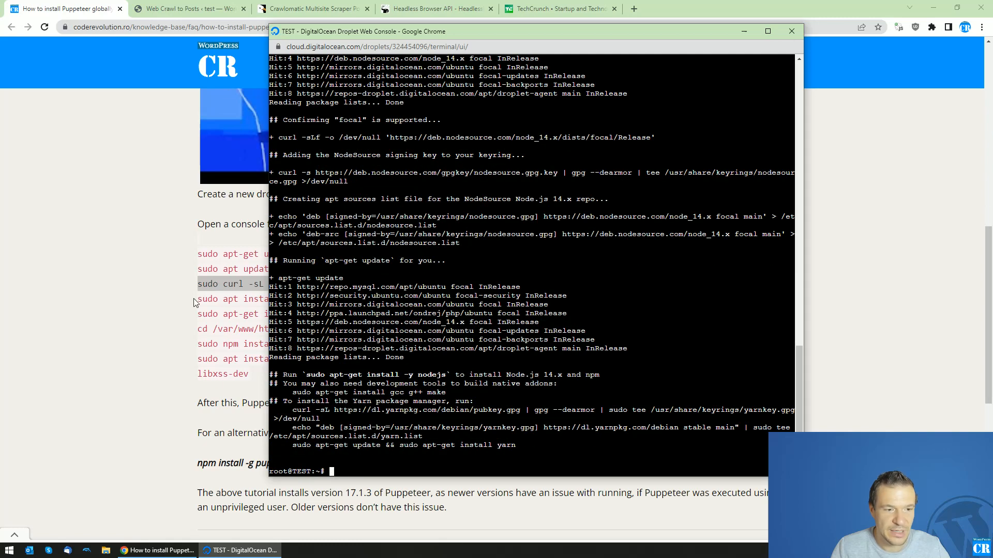
# - Run 'sudo apt install -y nodejs' in the droplet console
pyautogui.rightClick(307, 299)
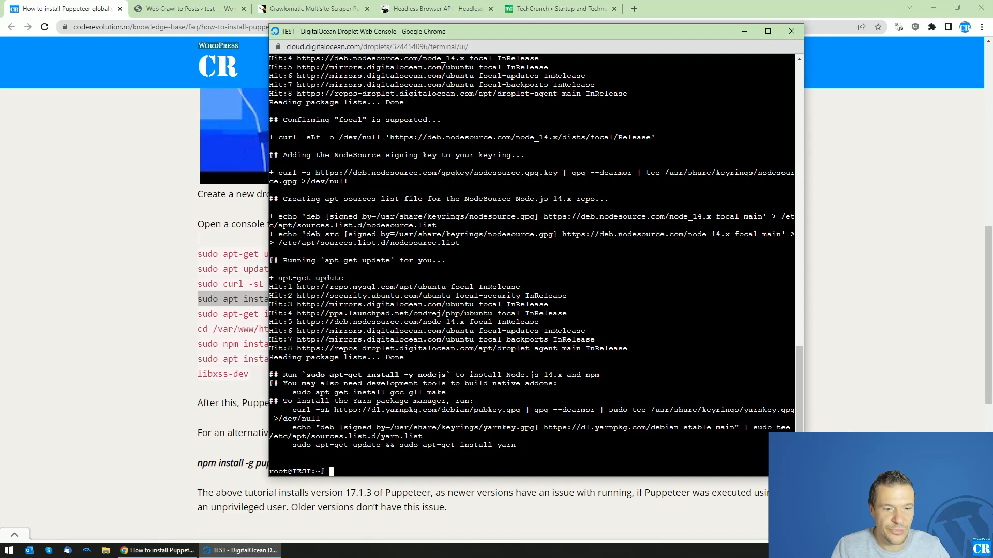
pyautogui.write('sudo apt install -y nodejs')
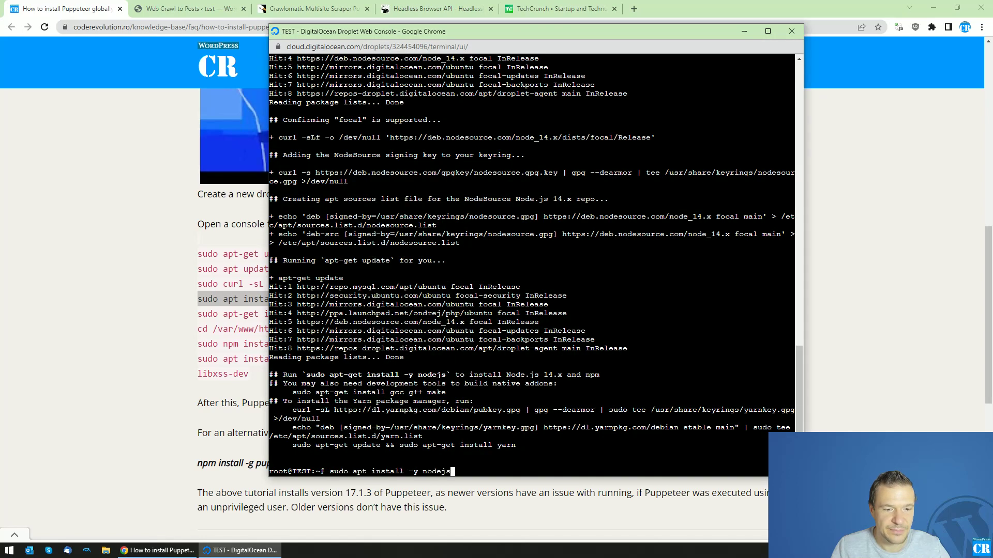
pyautogui.press('Return')
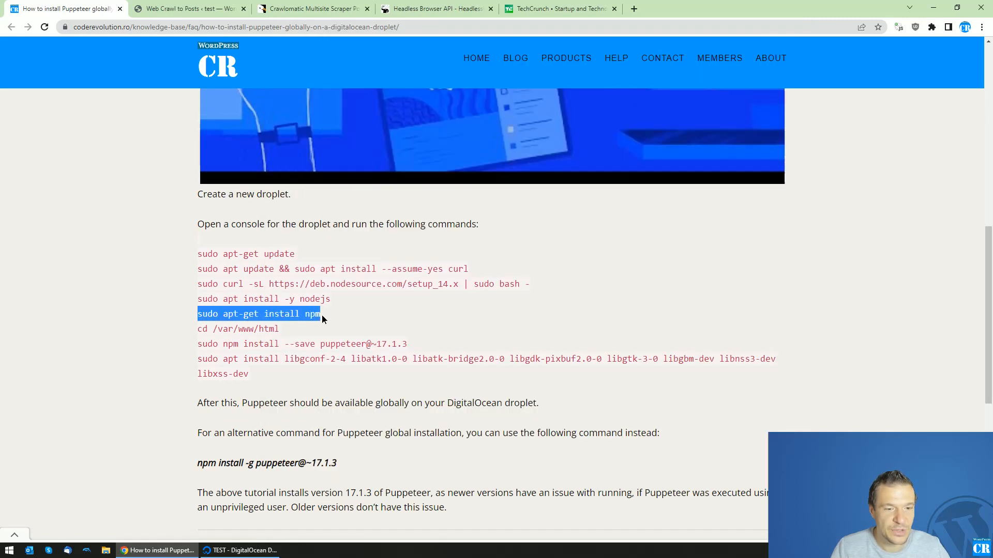
# - Copy and run npm install, cd /var/www/html and npm install --save puppeteer
pyautogui.rightClick(357, 417)
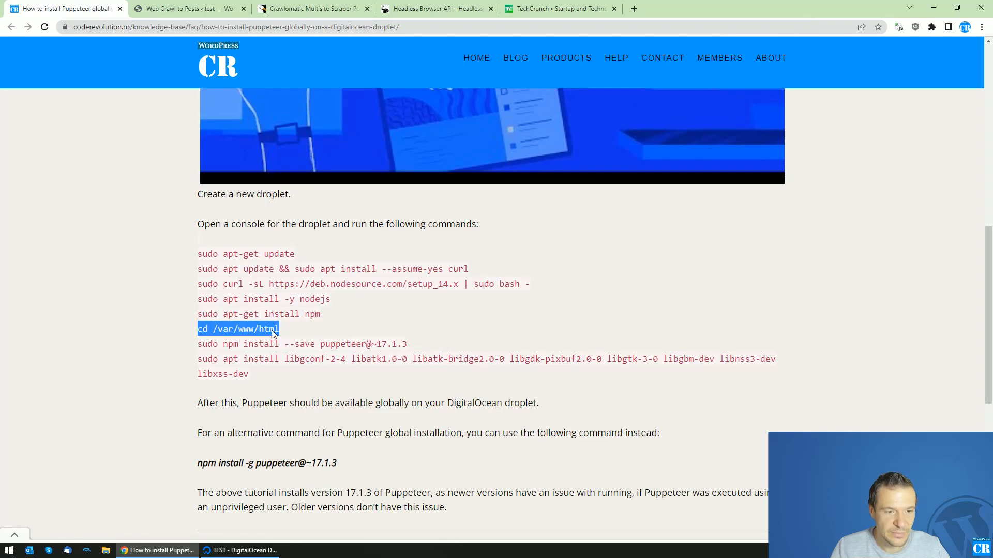
pyautogui.rightClick(388, 434)
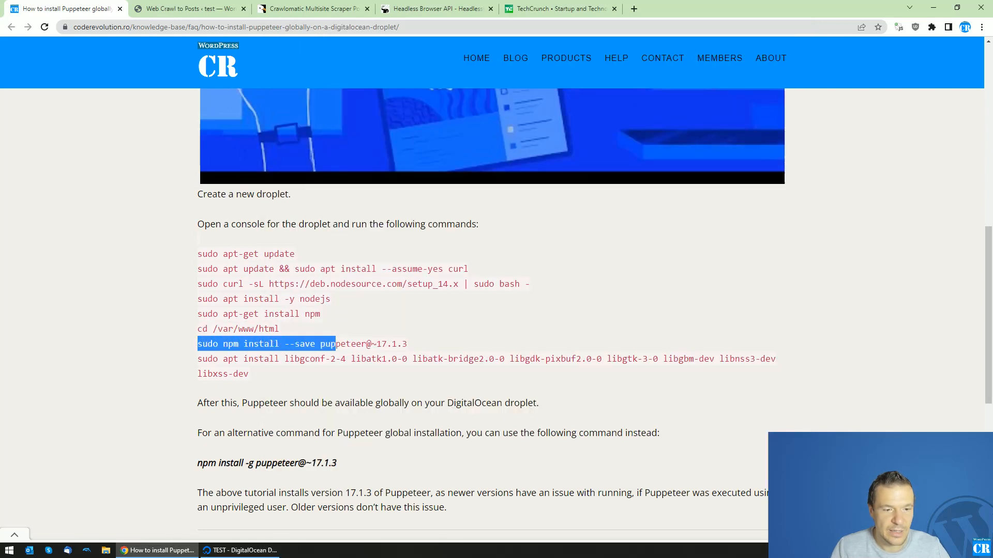
pyautogui.moveTo(335, 344); pyautogui.dragTo(407, 344)
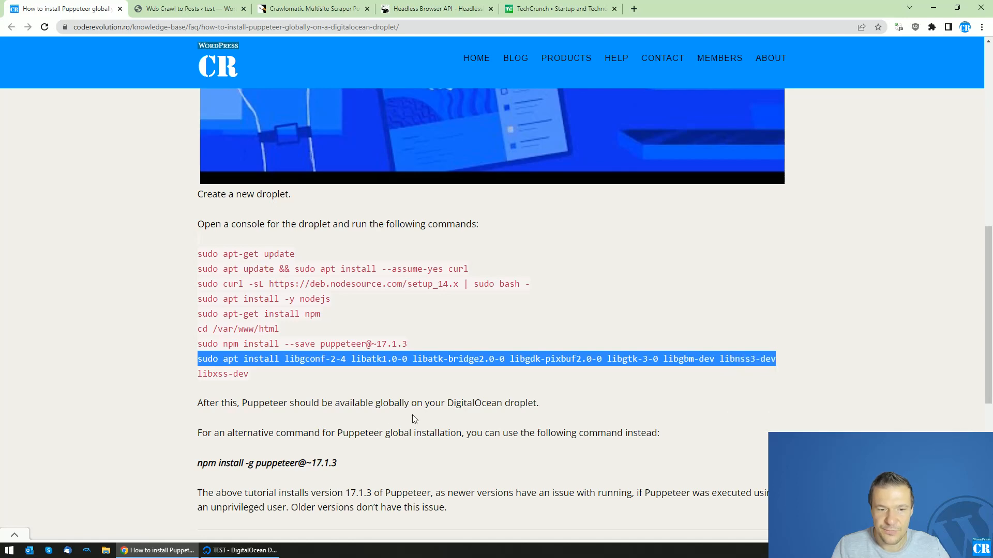
pyautogui.click(239, 550)
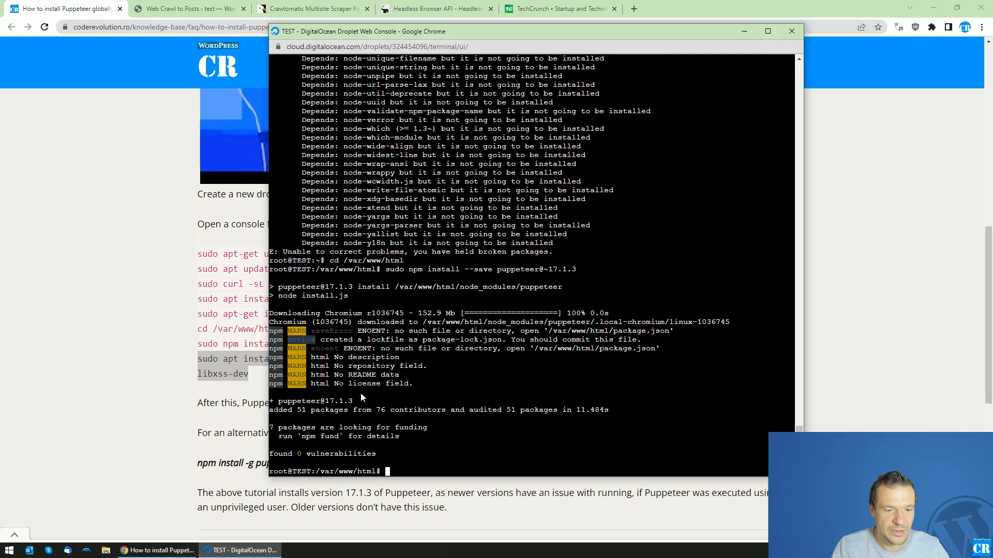
# - Run the libgconf/libatk/libgtk-3 dependency install and confirm the additional packages
pyautogui.press('Return')
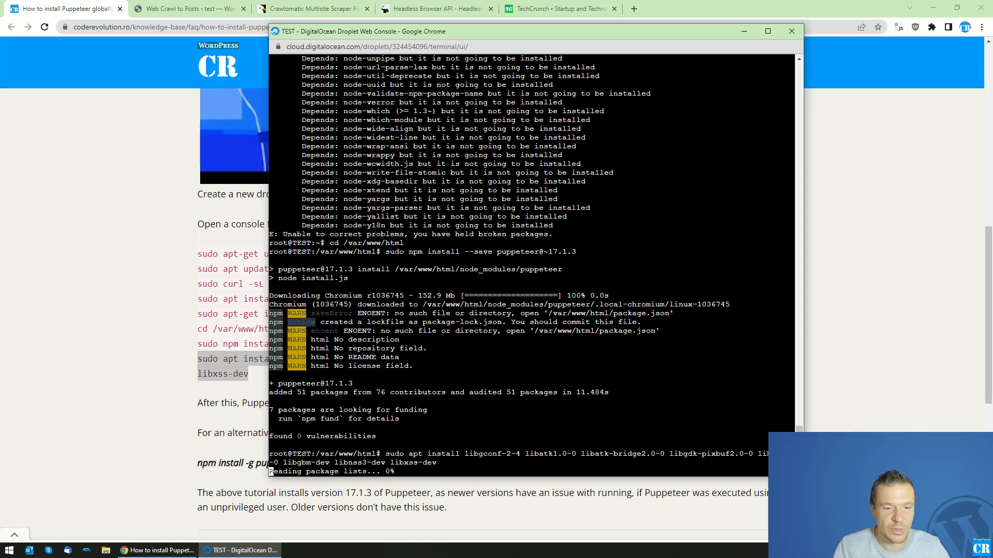
pyautogui.press('Return')
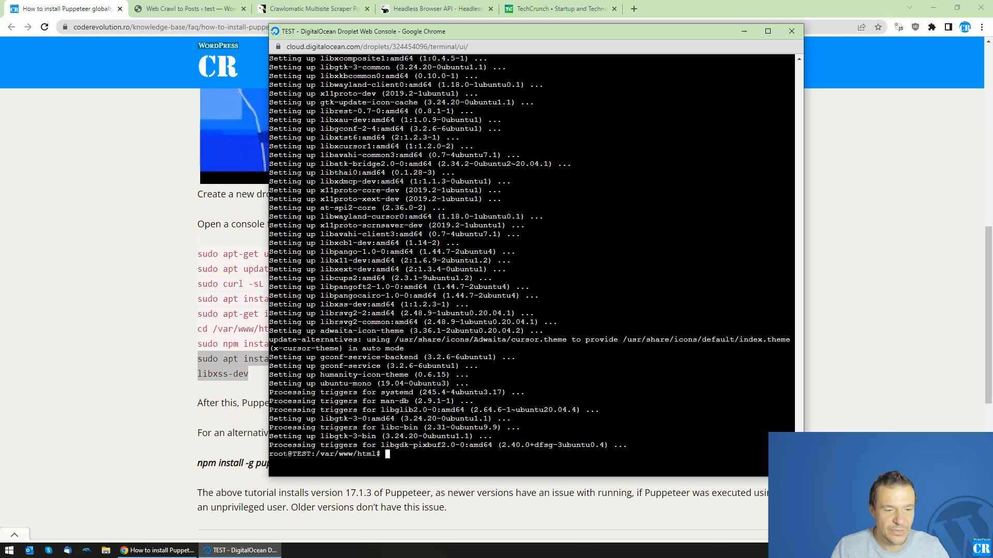
pyautogui.click(188, 9)
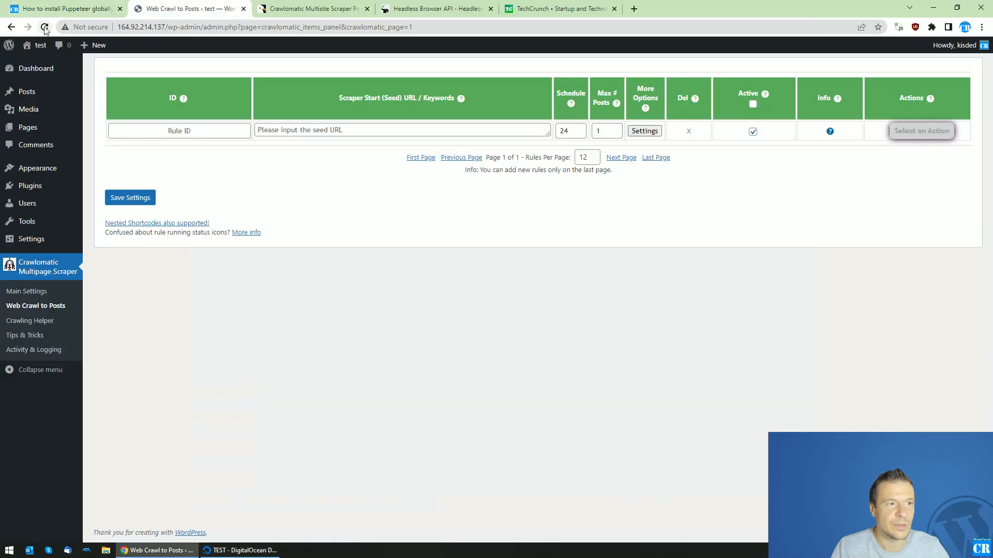
pyautogui.click(559, 10)
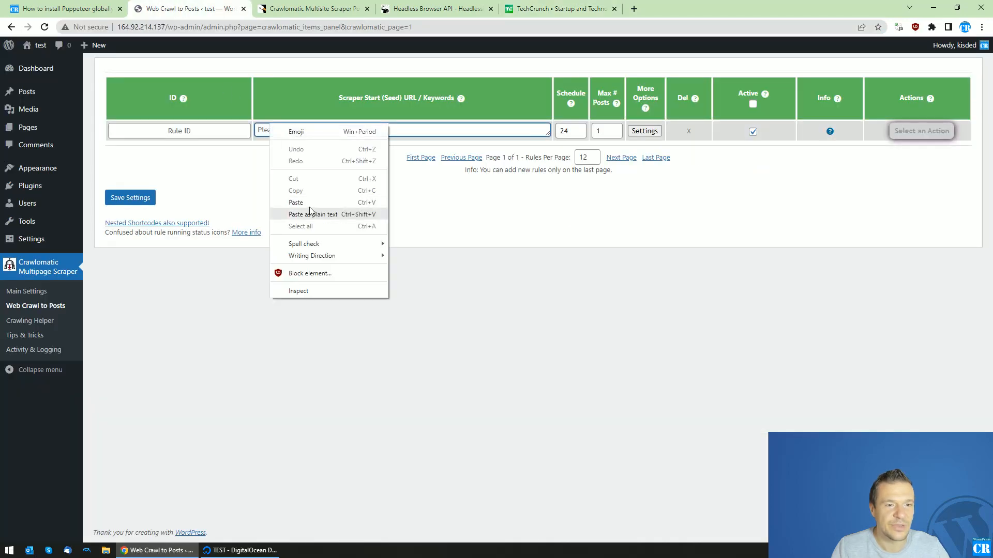
pyautogui.click(644, 131)
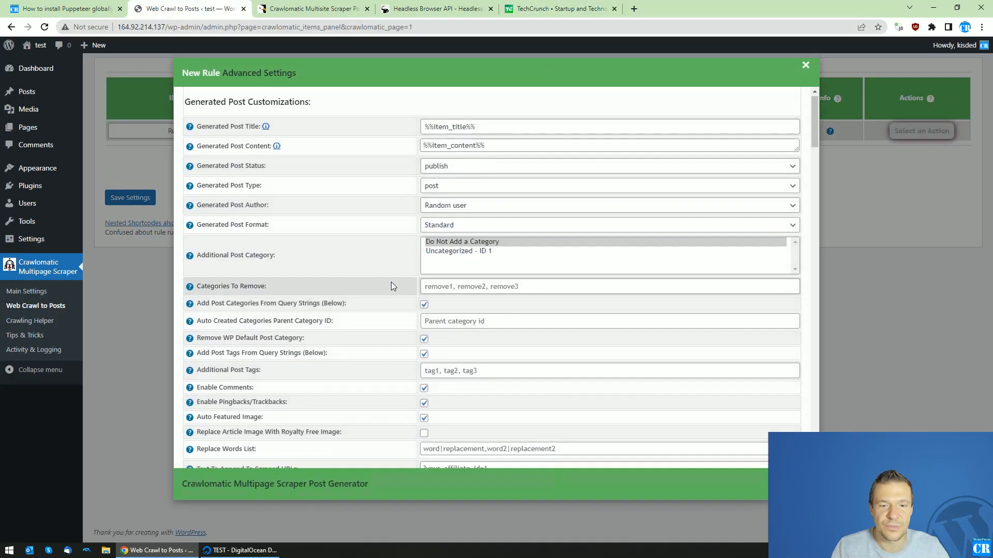
pyautogui.scroll(-3)
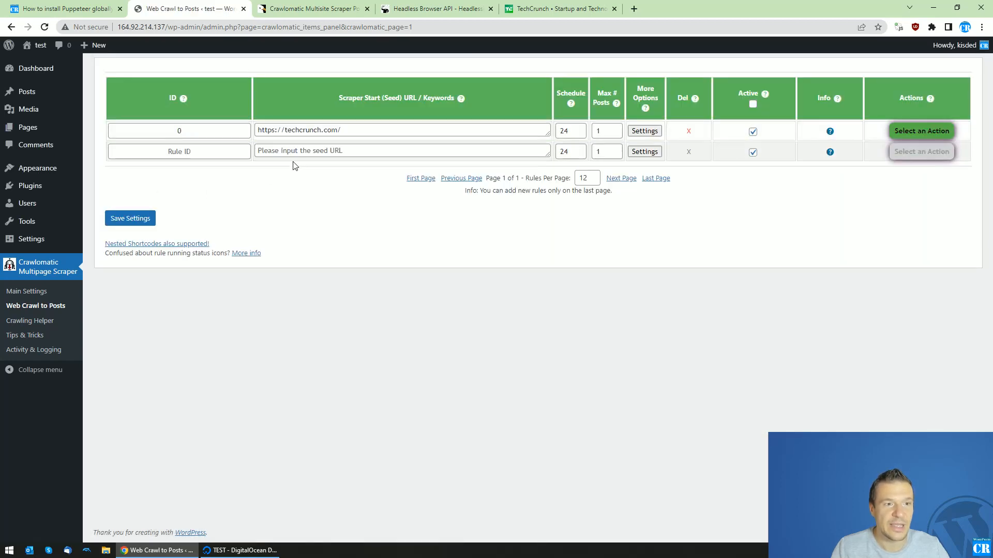
# - Verify the TechCrunch rule's settings show the Puppeteer Test Successful notice
pyautogui.click(645, 130)
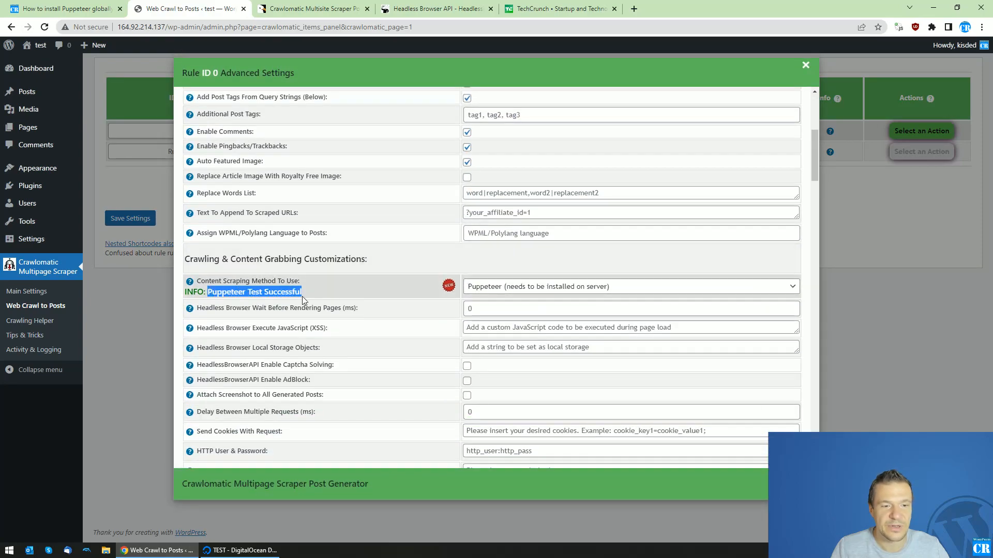
pyautogui.click(244, 550)
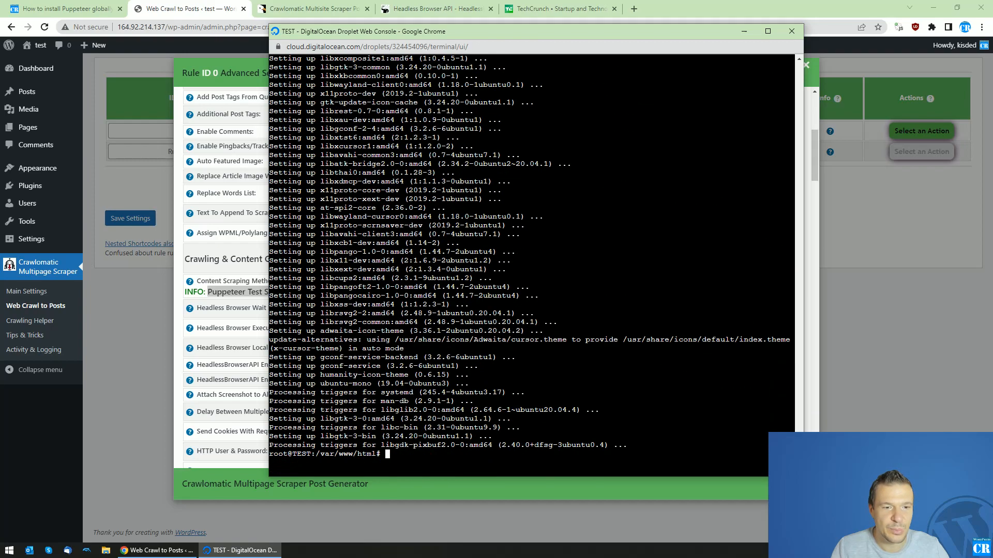
pyautogui.click(791, 31)
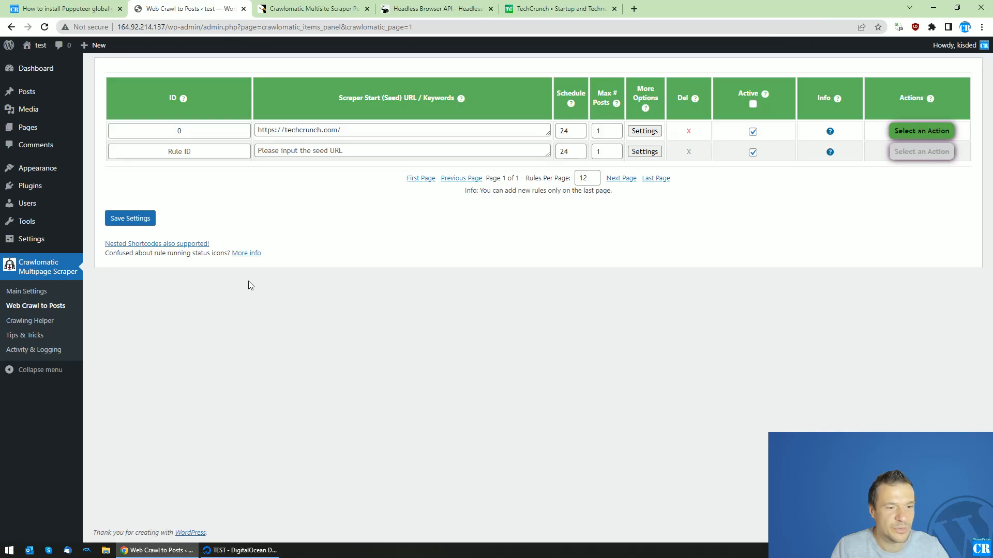
pyautogui.moveTo(31, 288)
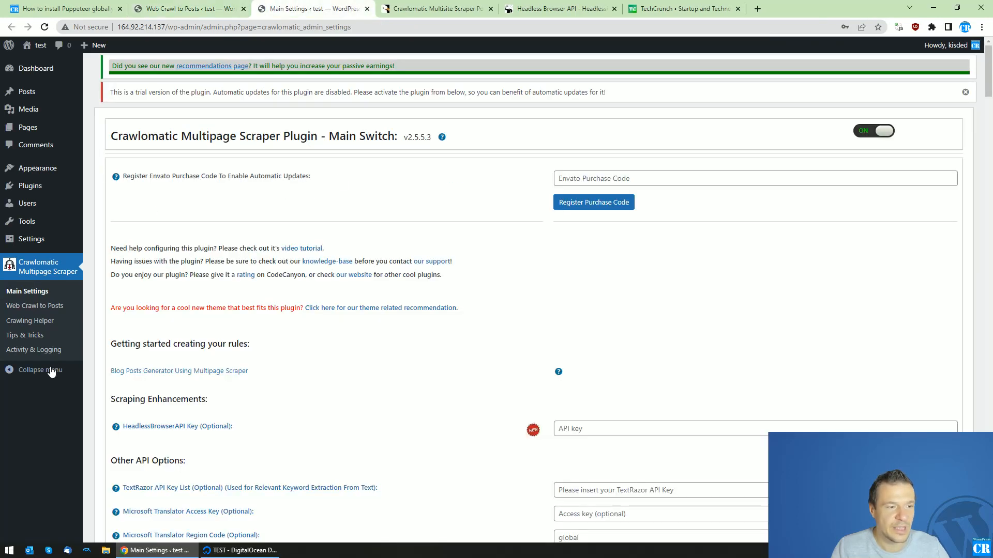
# - Confirm 'Puppeteer OK' in the activity log and the TechCrunch rule's status in the rules list
pyautogui.click(33, 349)
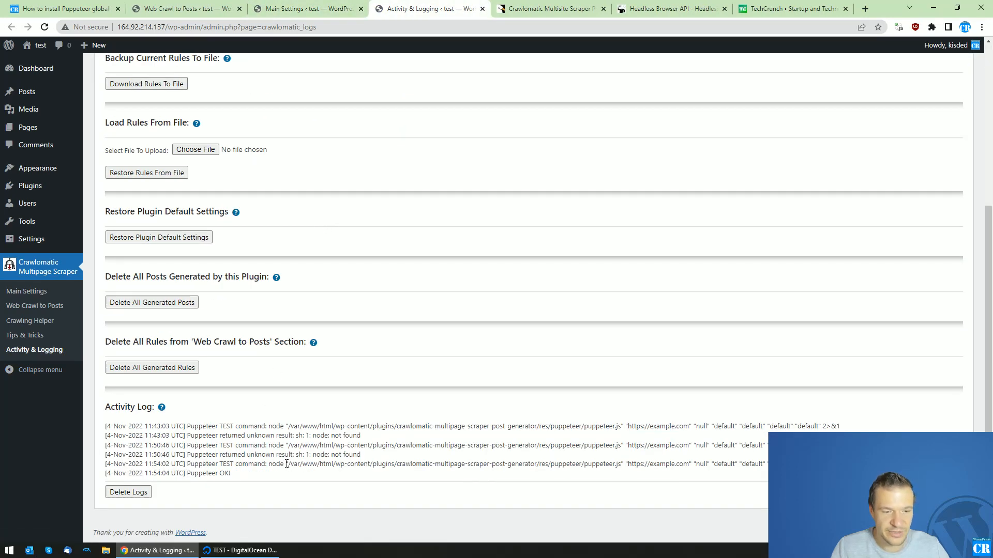
pyautogui.doubleClick(206, 473)
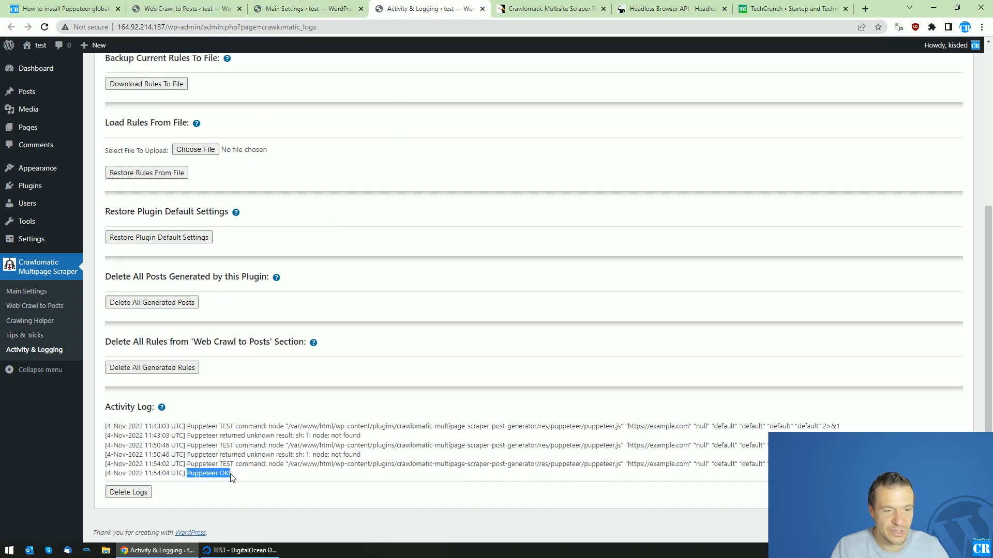
pyautogui.moveTo(39, 308)
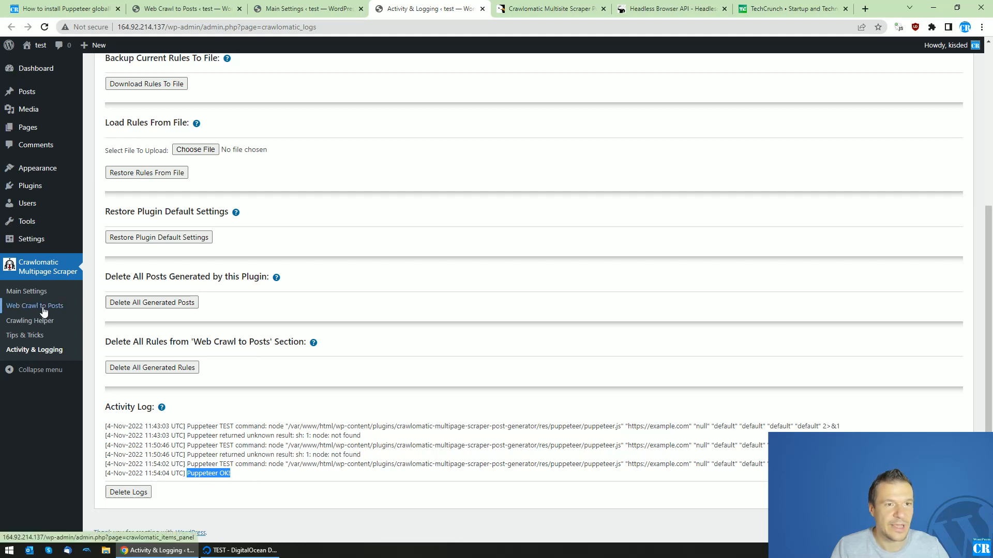
pyautogui.click(34, 305)
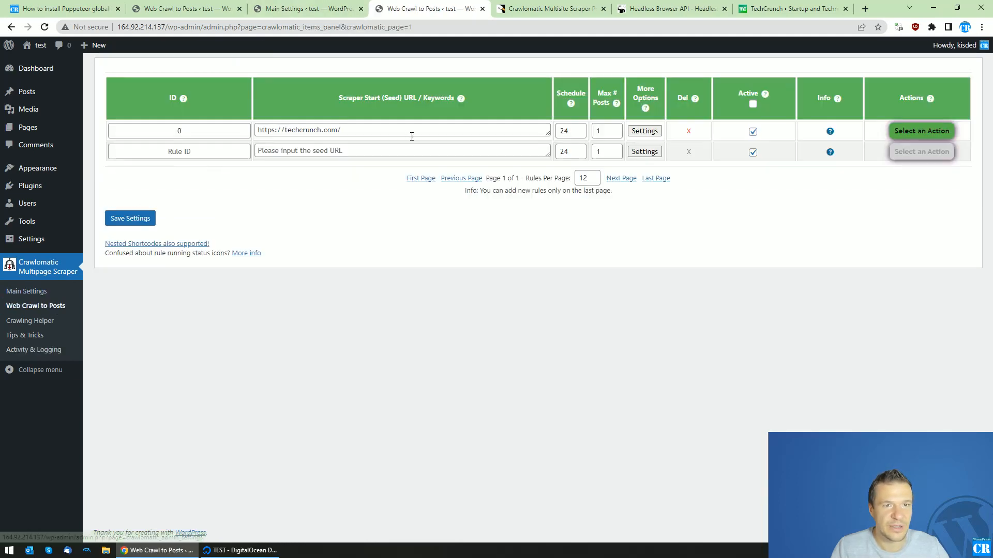
pyautogui.click(920, 130)
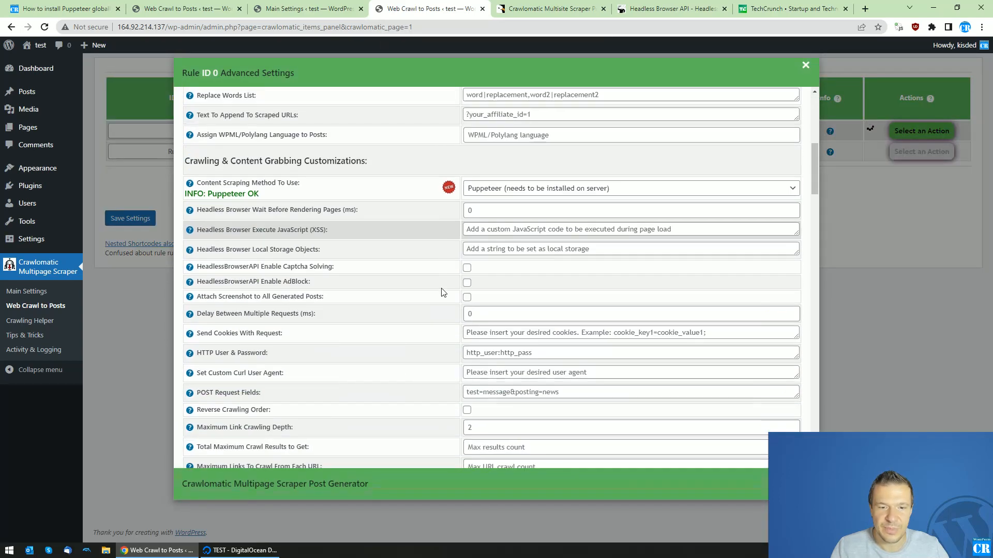
pyautogui.scroll(-3)
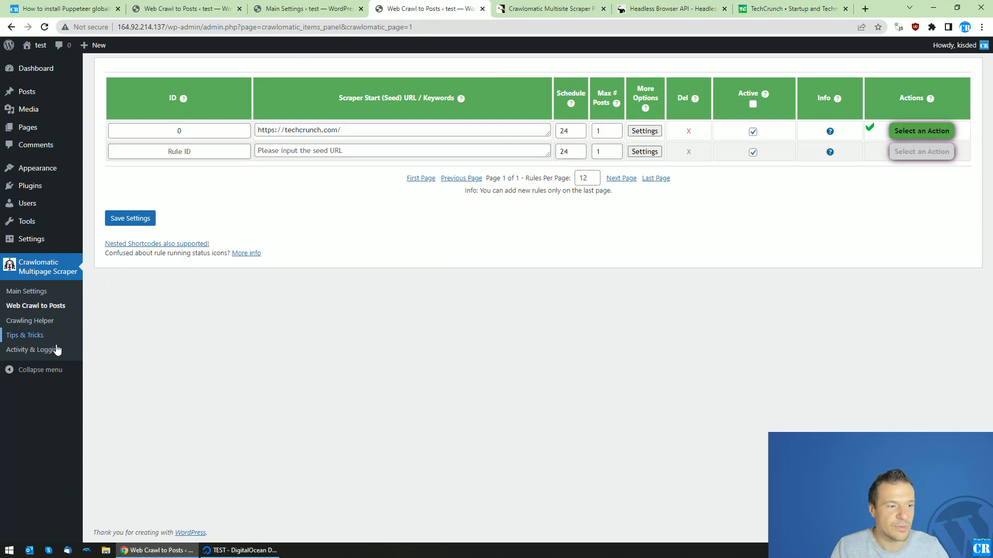
# - Review the Puppeteer command entry in the activity log and switch to Main Settings
pyautogui.click(32, 349)
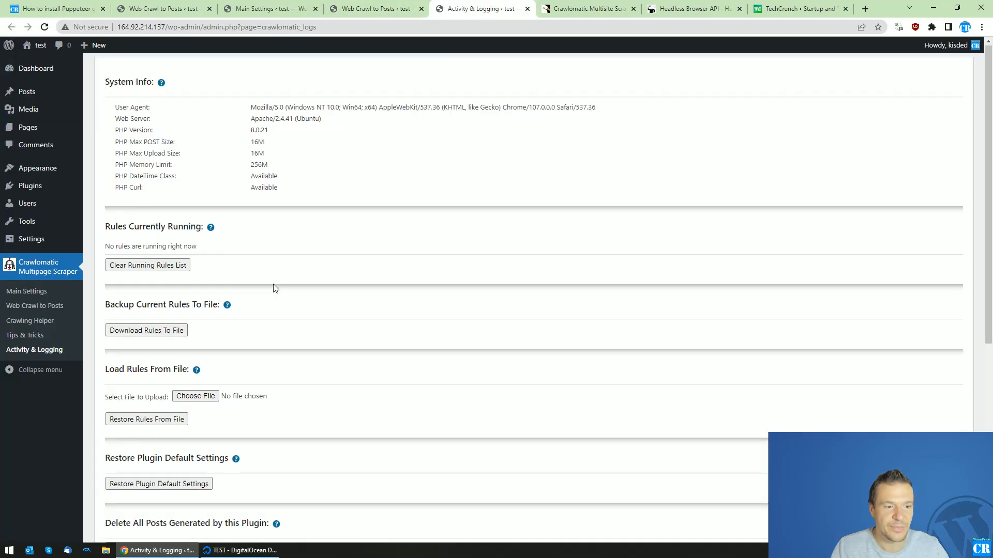
pyautogui.scroll(-3)
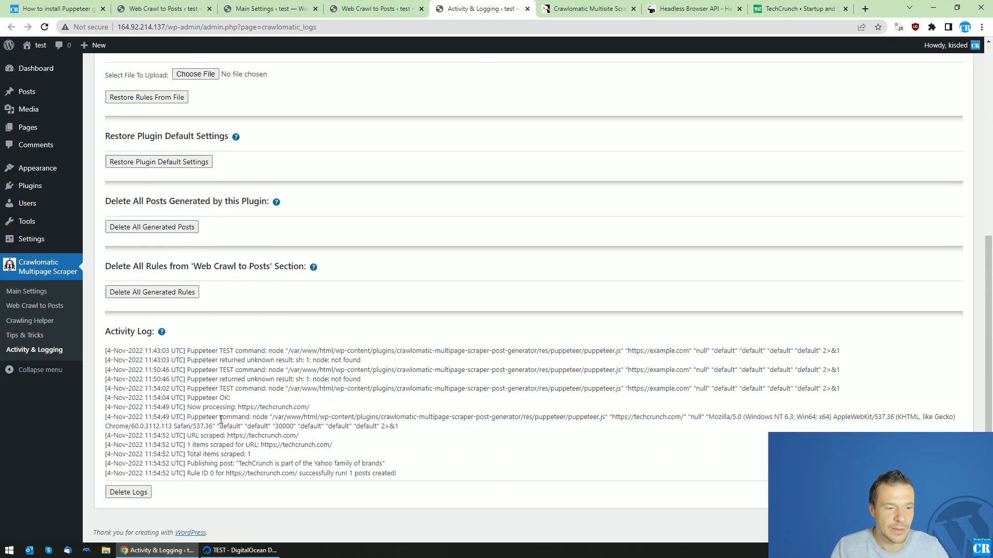
pyautogui.doubleClick(205, 417)
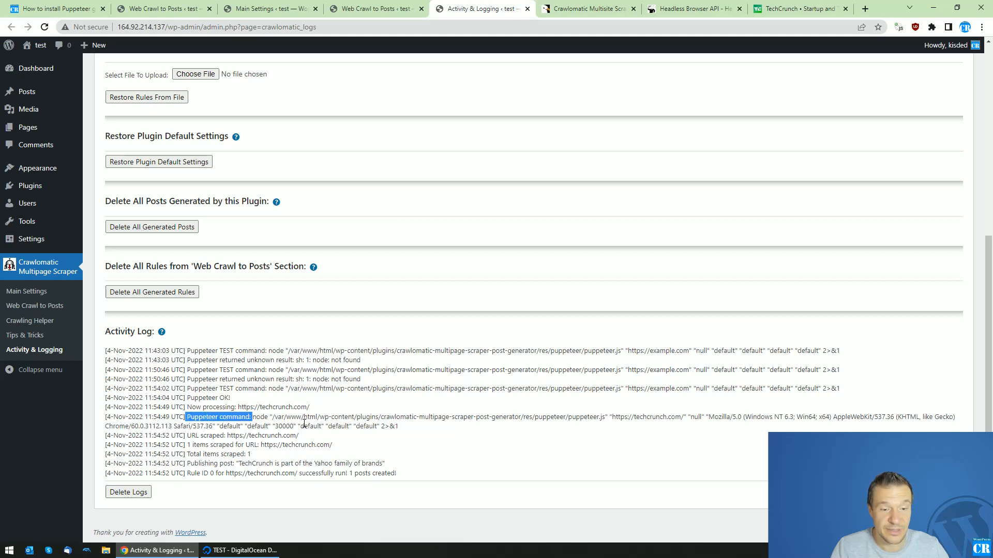
pyautogui.moveTo(377, 25)
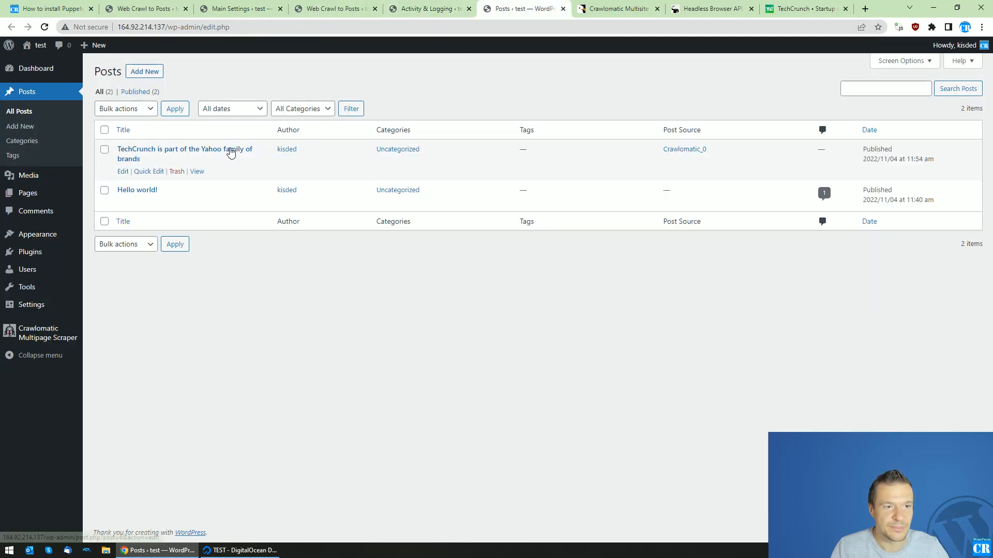
pyautogui.click(237, 8)
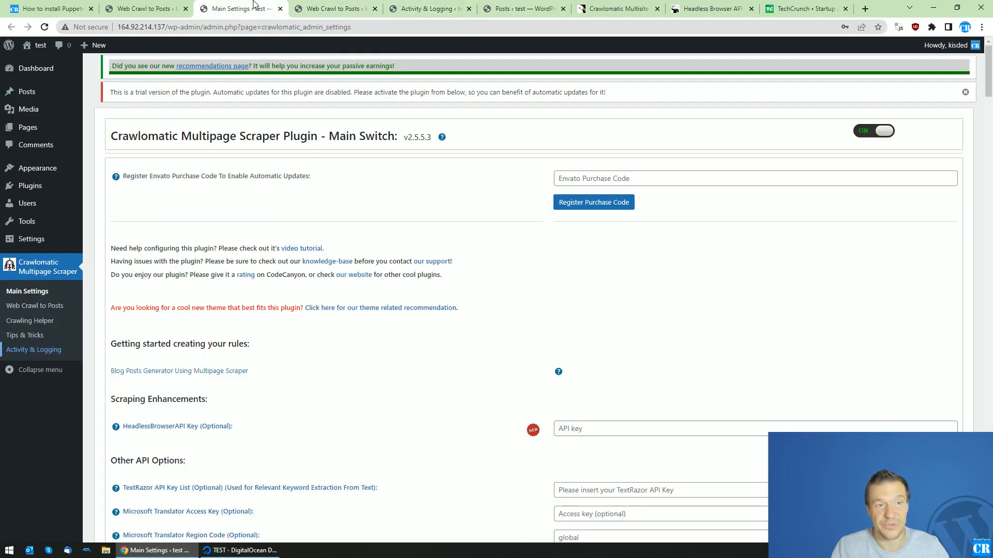
pyautogui.moveTo(81, 4)
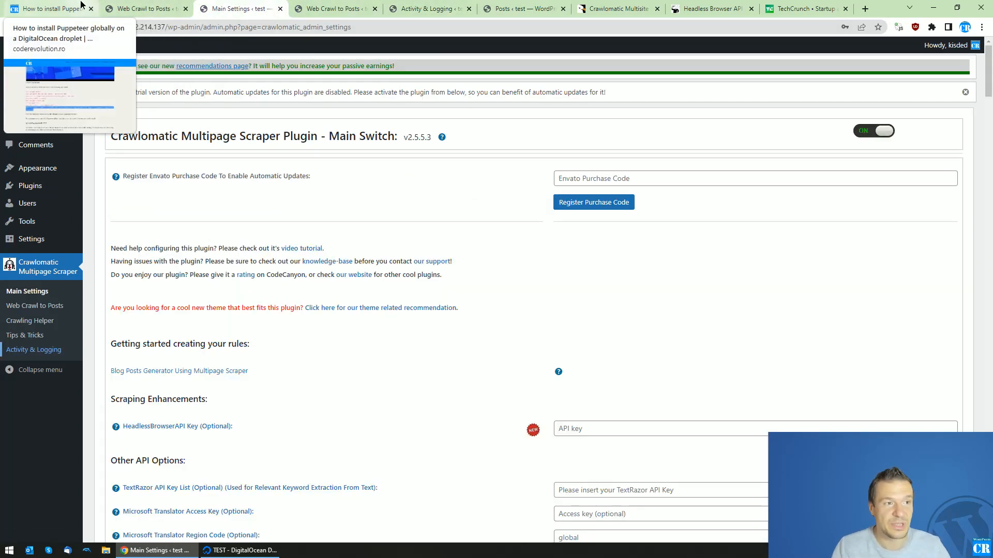
# - Bring up the 'How to install Puppeteer globally' guide and review its sudo/npm command list
pyautogui.click(46, 8)
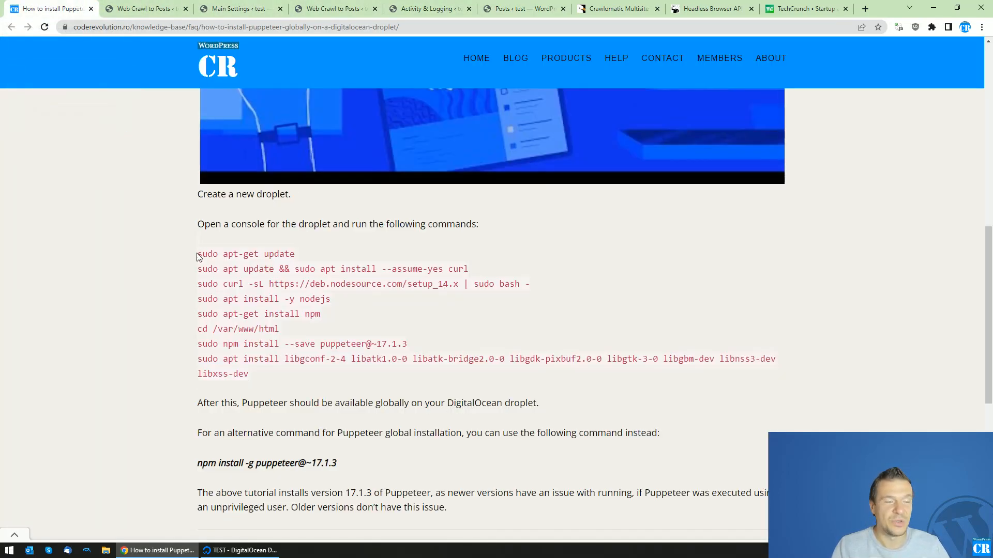
pyautogui.click(244, 550)
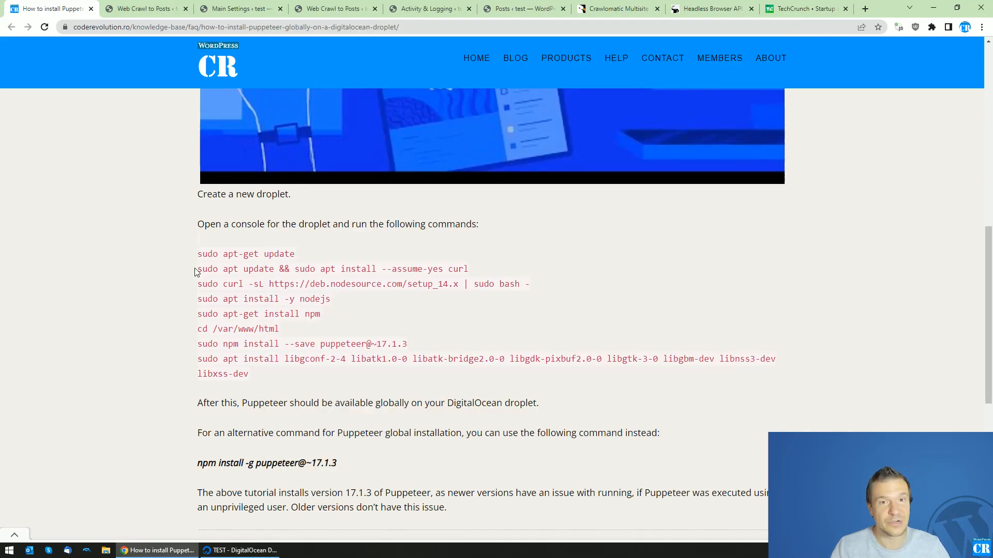
pyautogui.moveTo(208, 253)
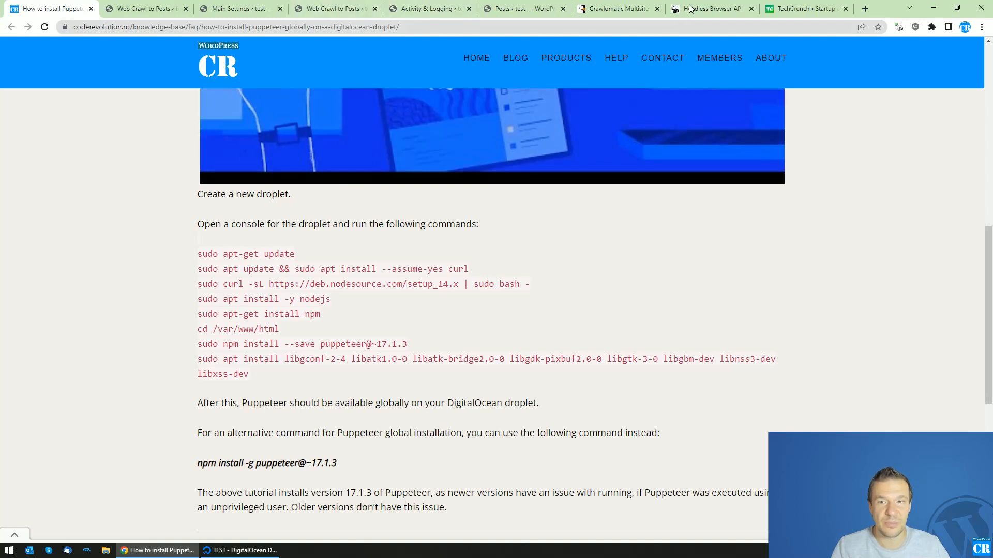
# - Switch to the headlessbrowserapi.com homepage tab for JavaScript-rendered scraping
pyautogui.click(709, 8)
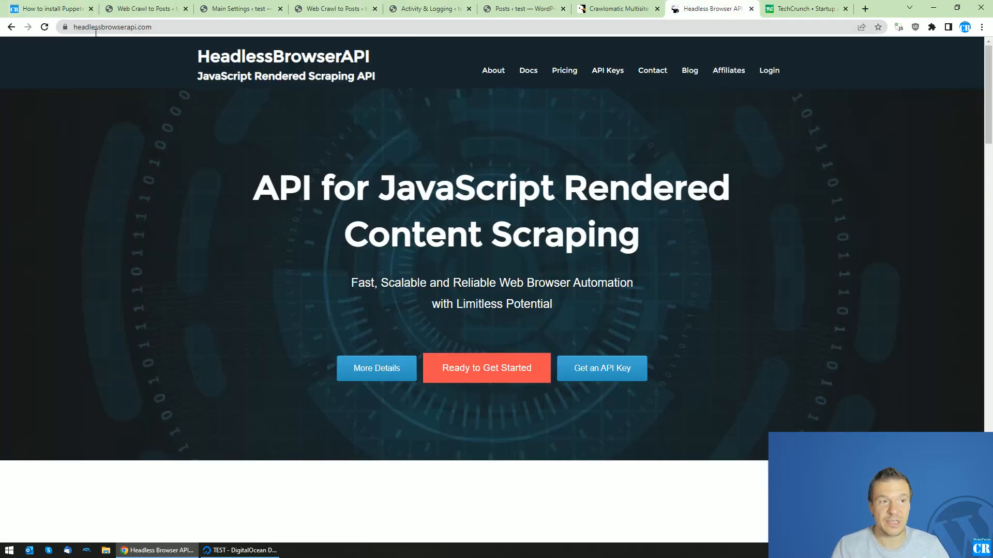
pyautogui.moveTo(179, 107)
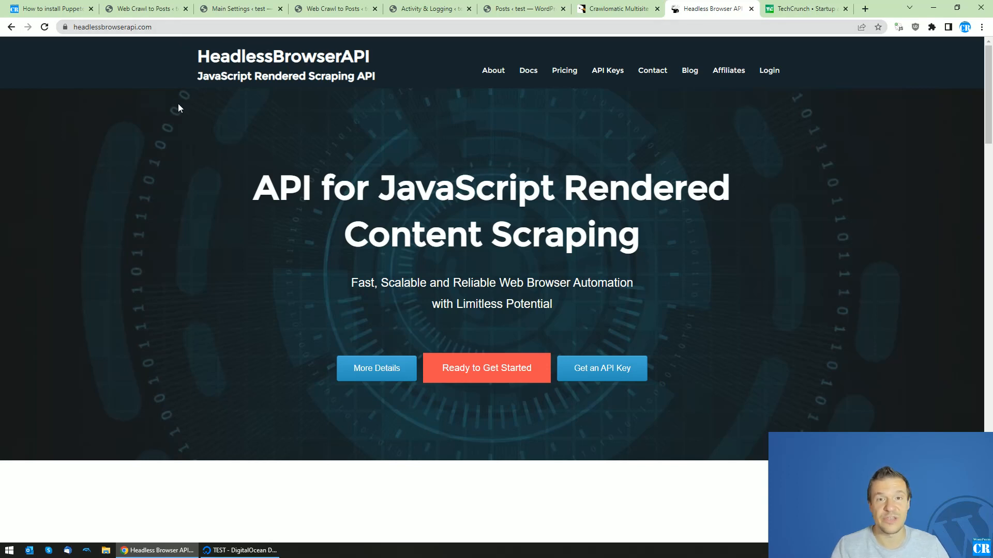
pyautogui.moveTo(238, 149)
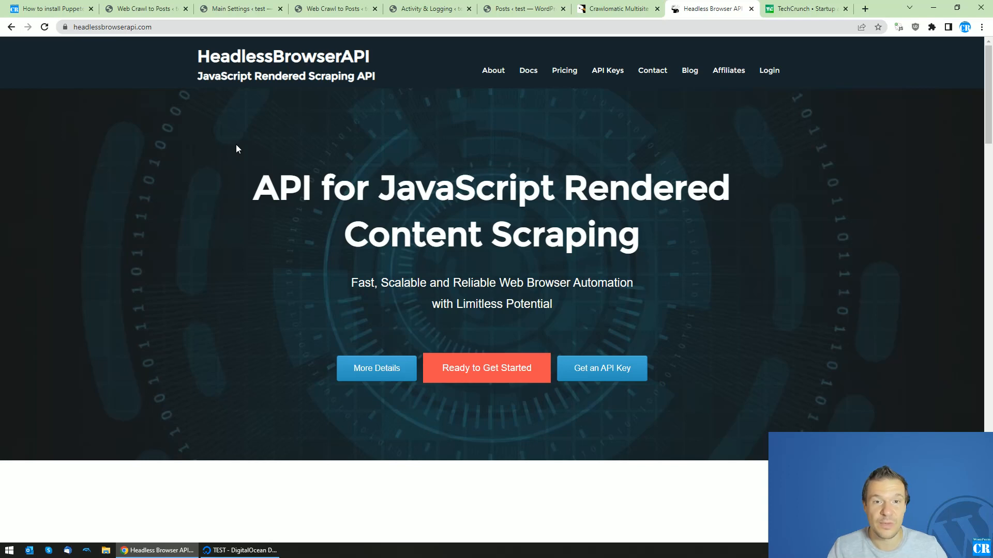
pyautogui.moveTo(506, 226)
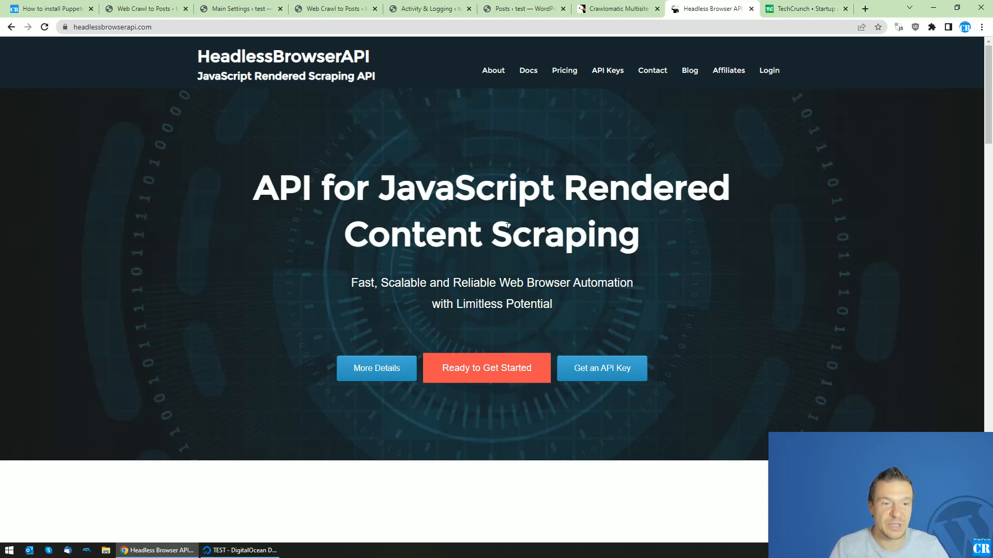
pyautogui.moveTo(895, 175)
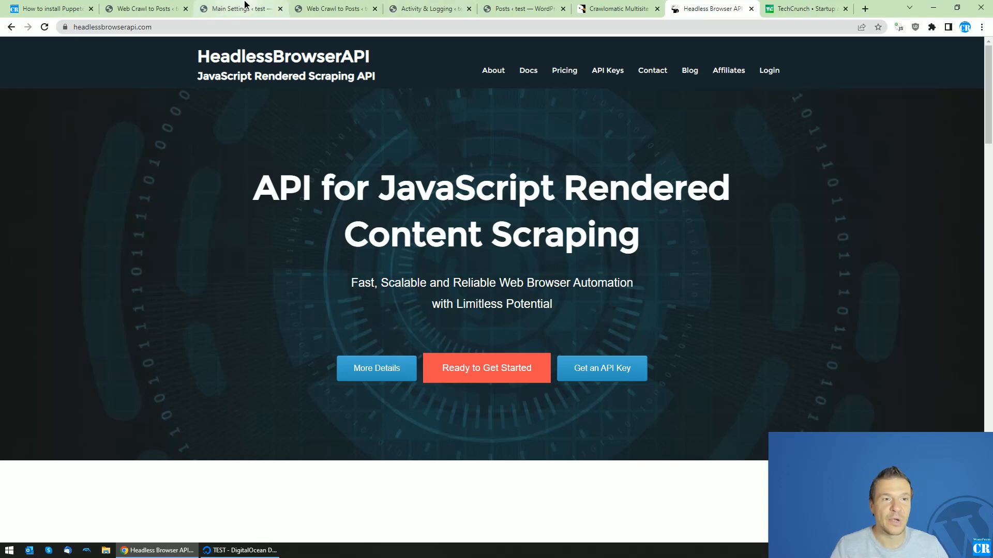
# - Check Crawlomatic's Content Scraping Method options, keep Puppeteer, and return to the install guide
pyautogui.click(239, 8)
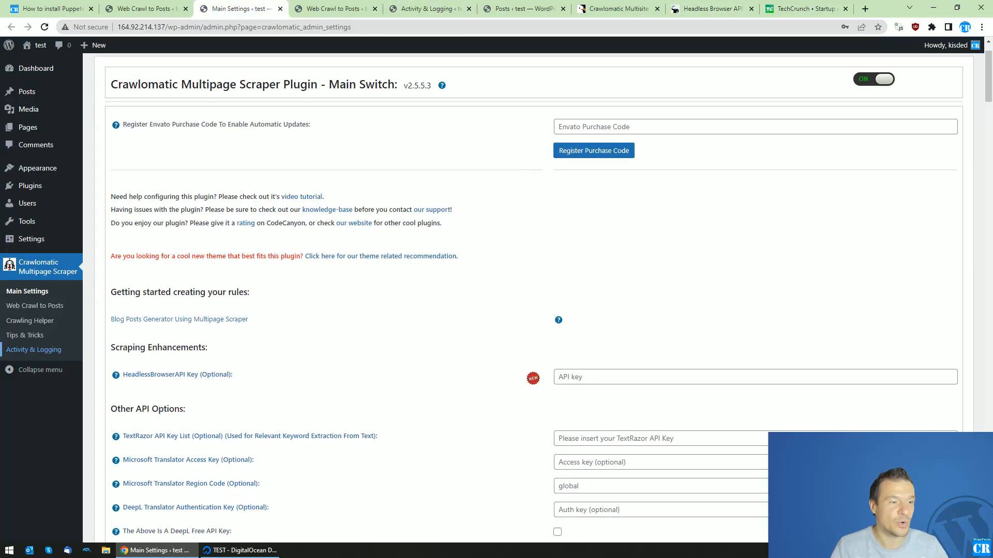
pyautogui.moveTo(170, 378)
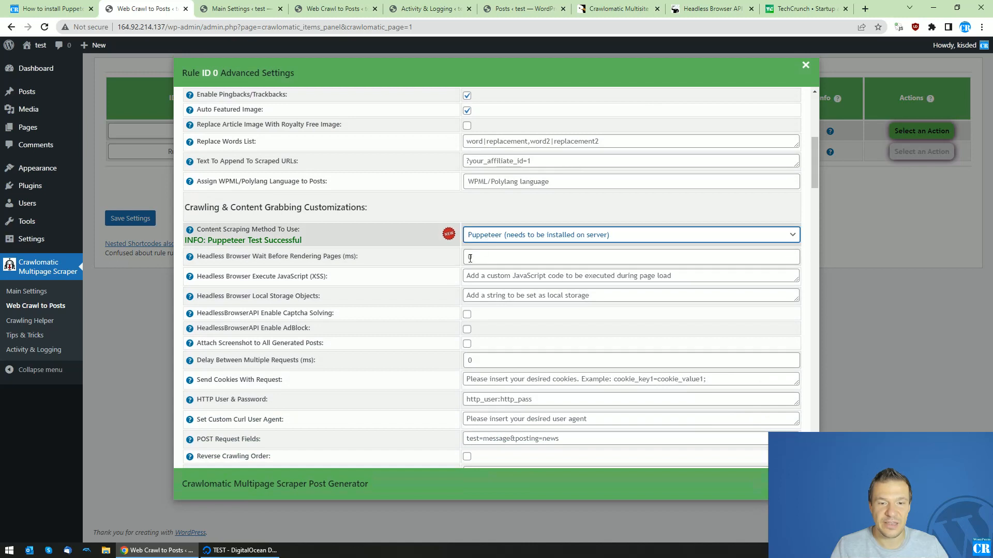
pyautogui.click(631, 235)
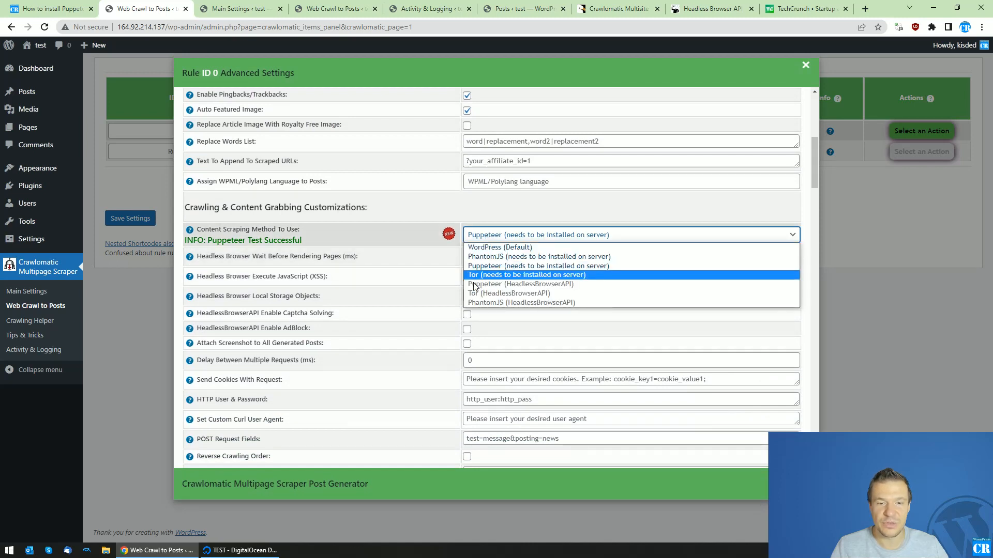
pyautogui.moveTo(520, 284)
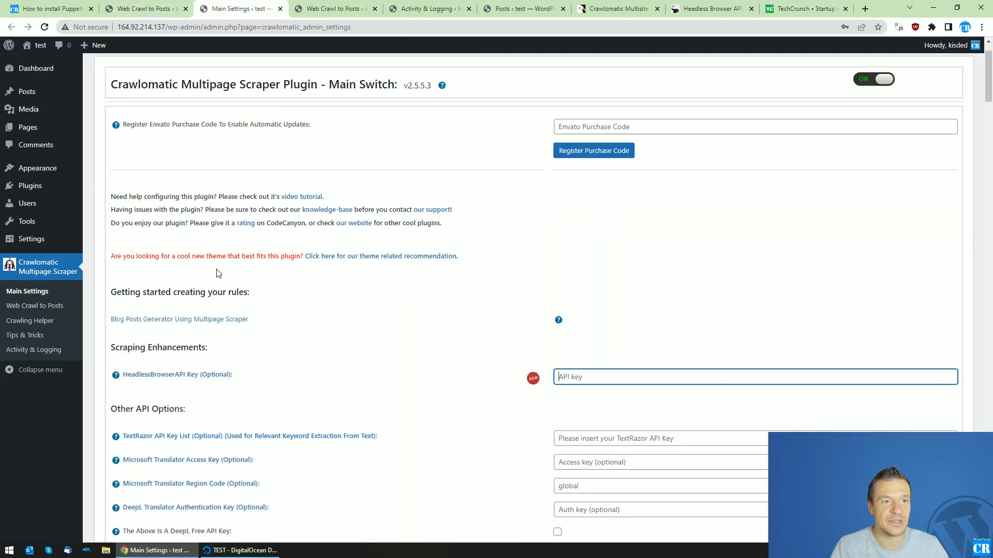
pyautogui.click(47, 9)
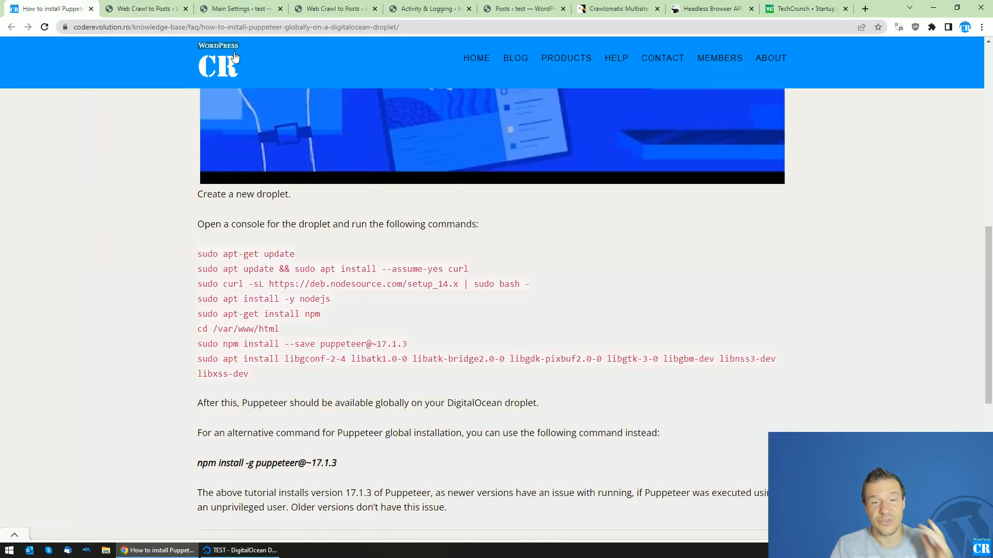
pyautogui.moveTo(709, 7)
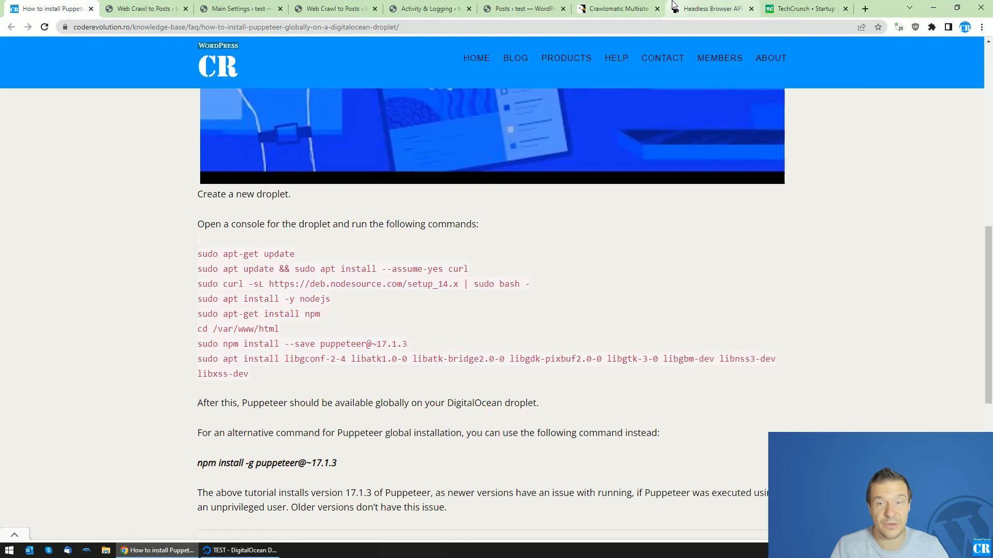
# - Pass through the HeadlessBrowserAPI tab and bring the DigitalOcean Web Console to front
pyautogui.click(710, 9)
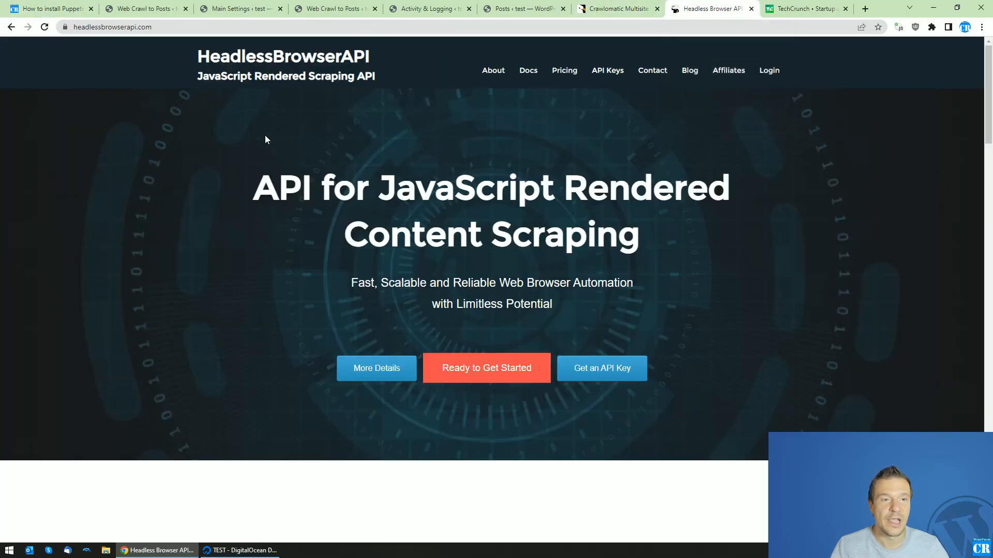
pyautogui.click(243, 551)
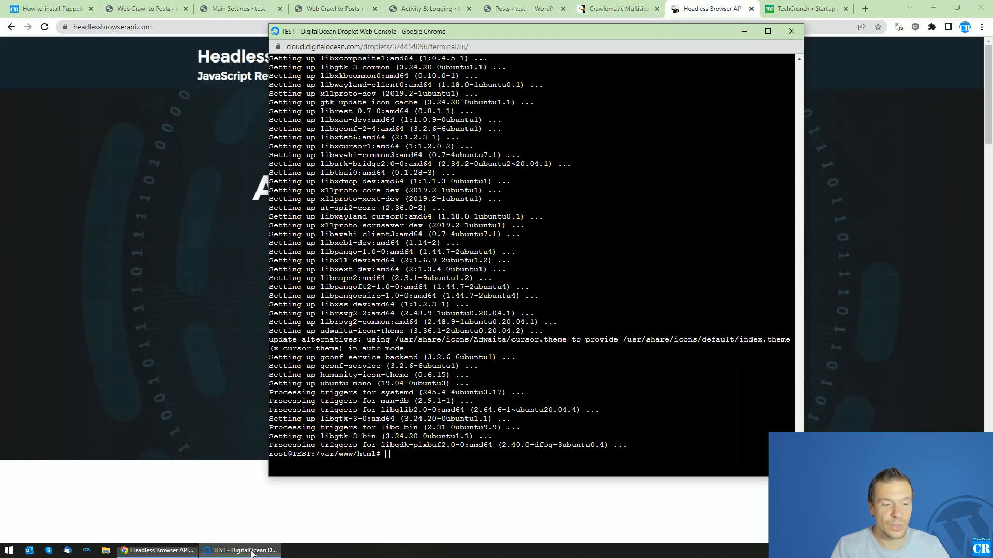